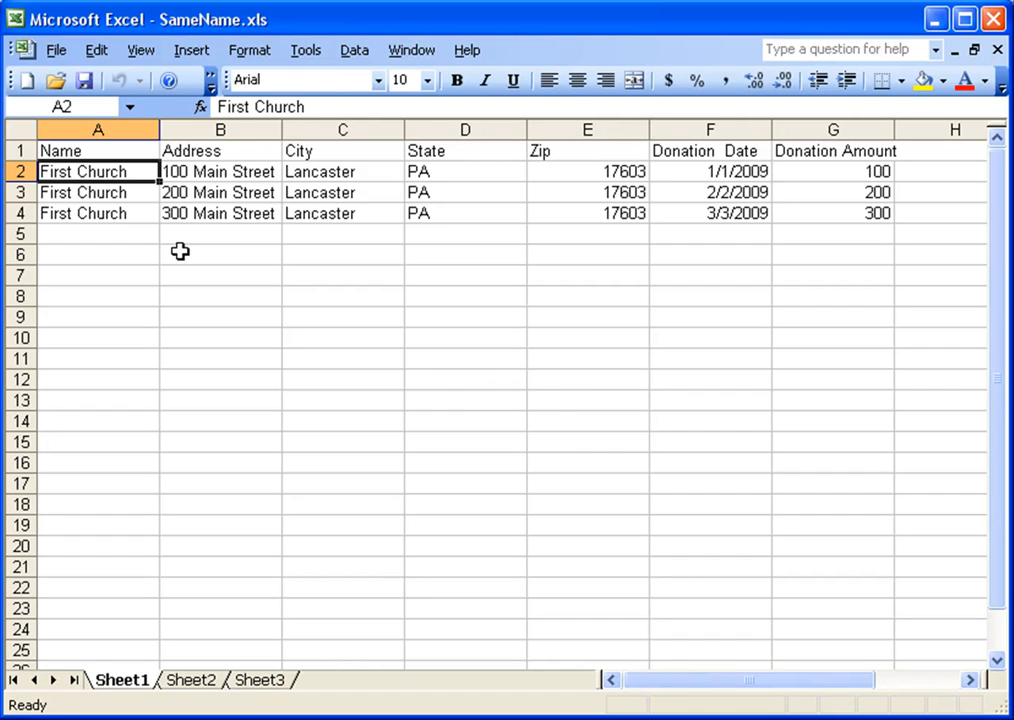
Review the three same-named First Church rows in the Excel sheet
left_click_drag(98, 172, 98, 212)
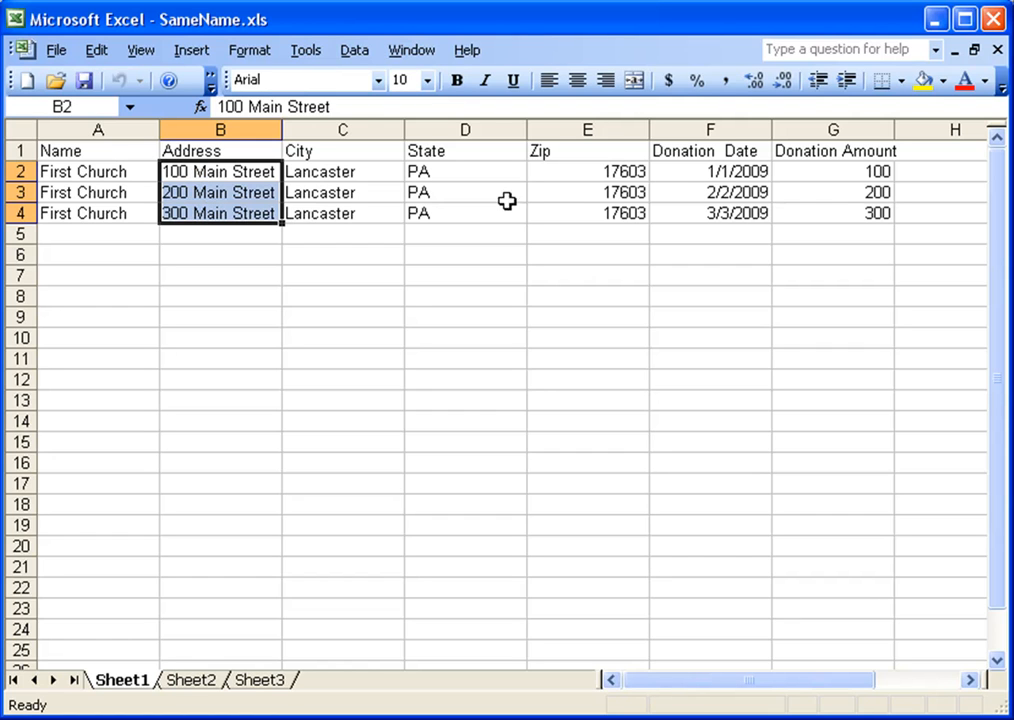
mouse_move(44, 168)
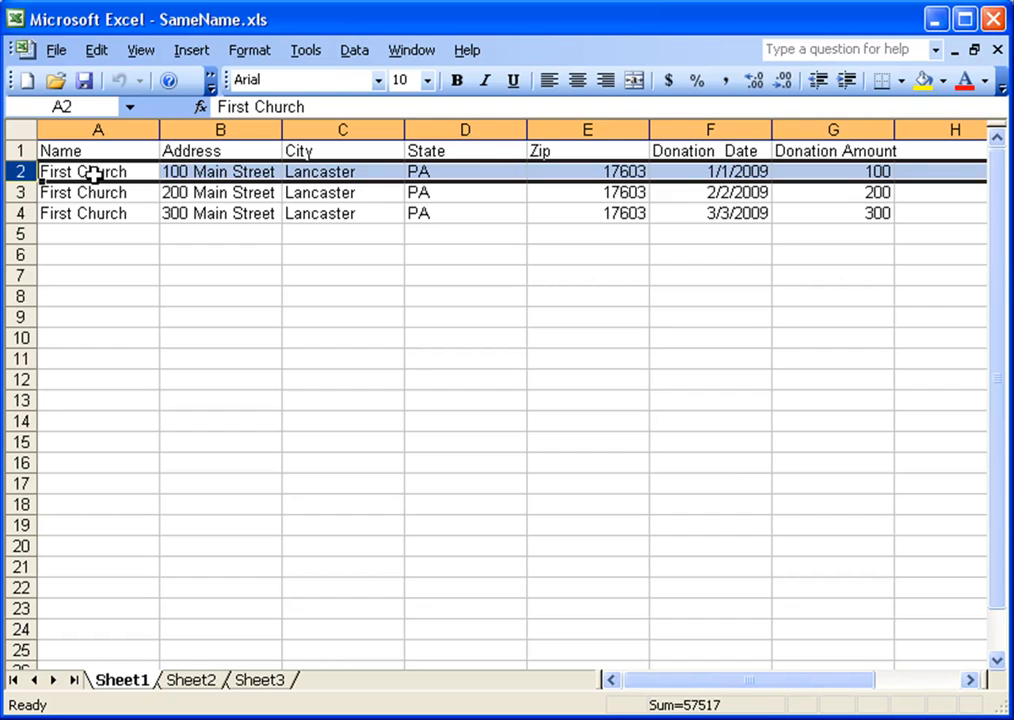
left_click(96, 172)
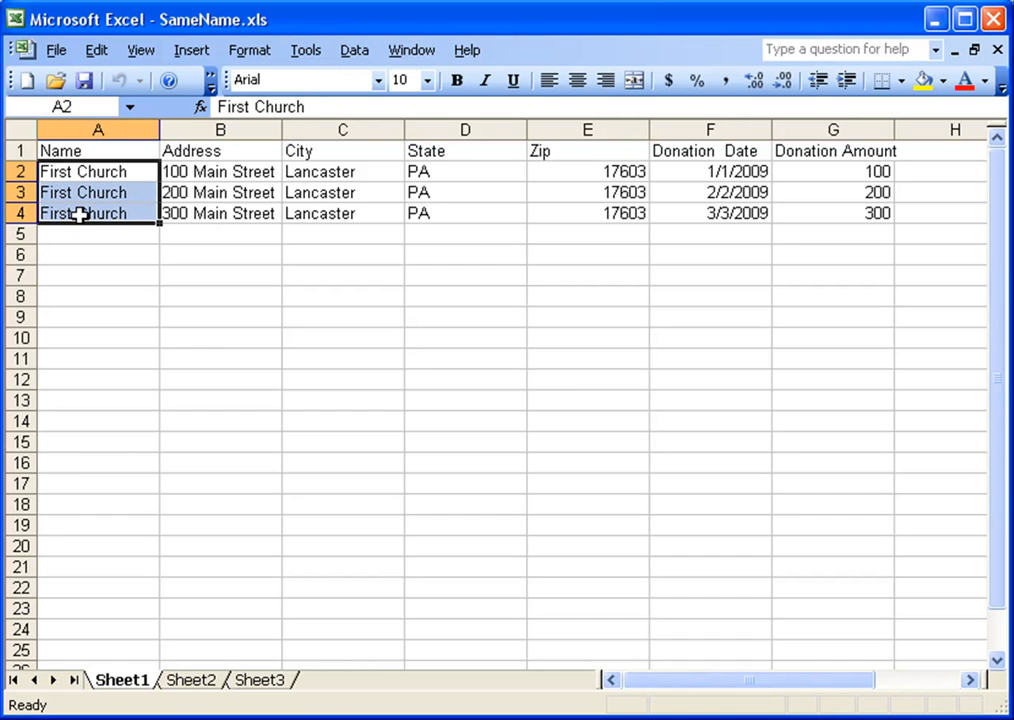
mouse_move(232, 172)
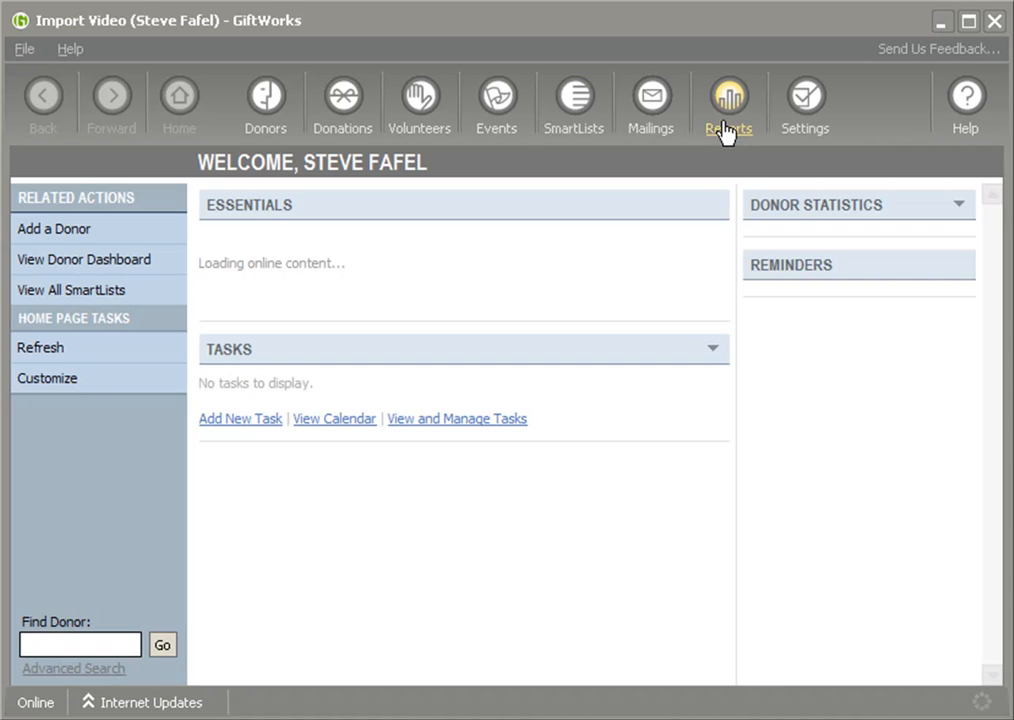
Start a Microsoft Excel file import from Settings, accepting the column-name preview and donor defaults
left_click(804, 104)
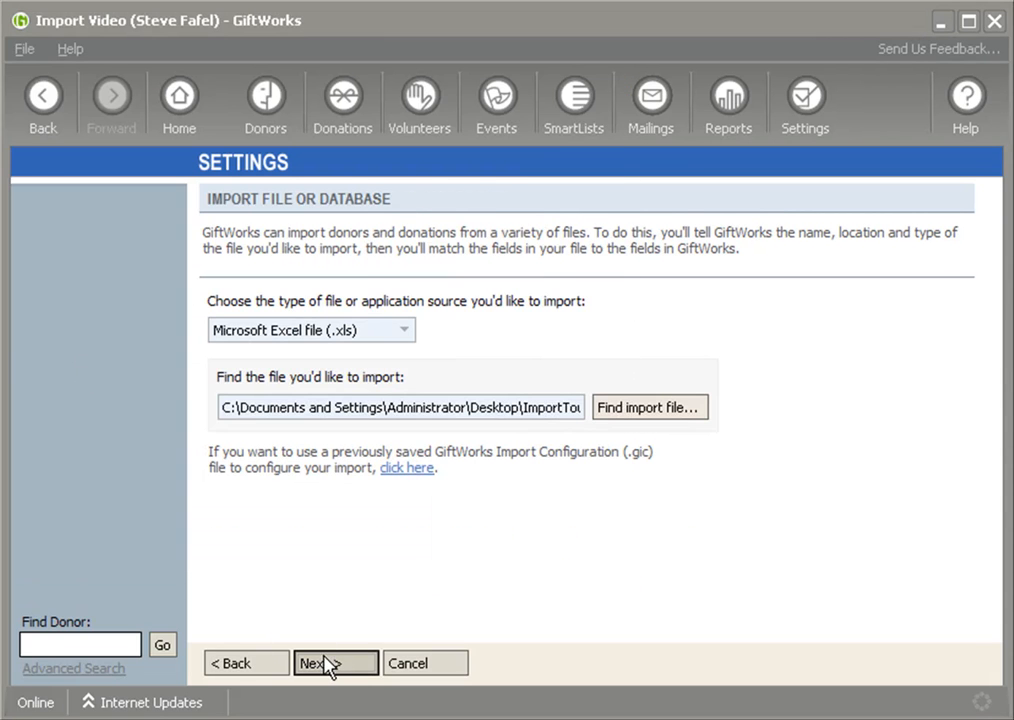
left_click(334, 664)
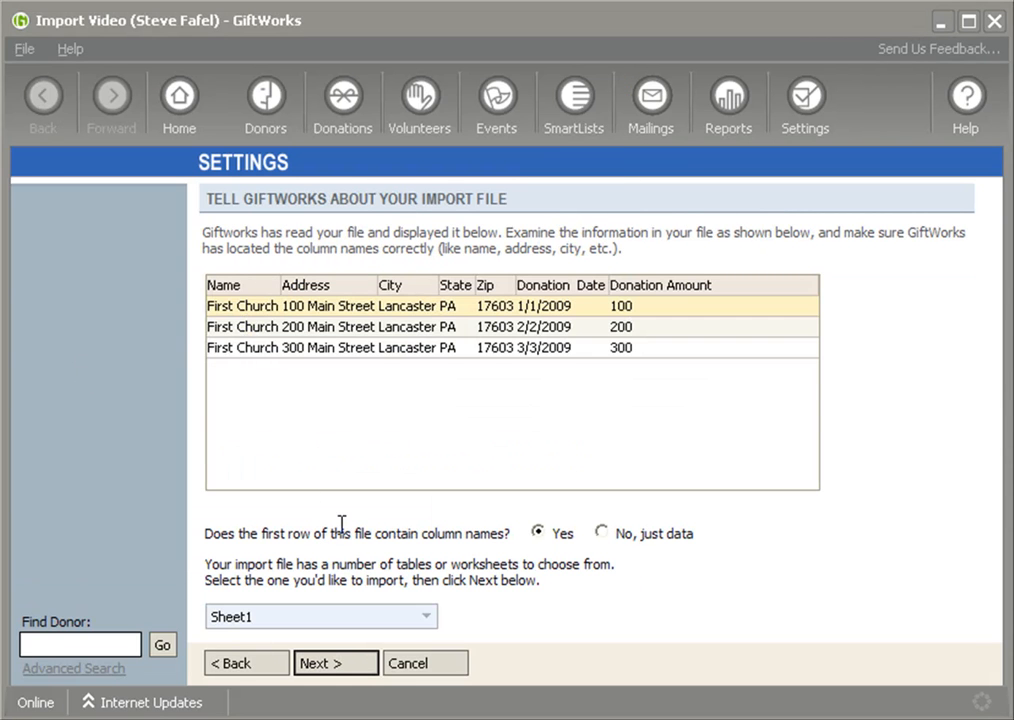
left_click(336, 664)
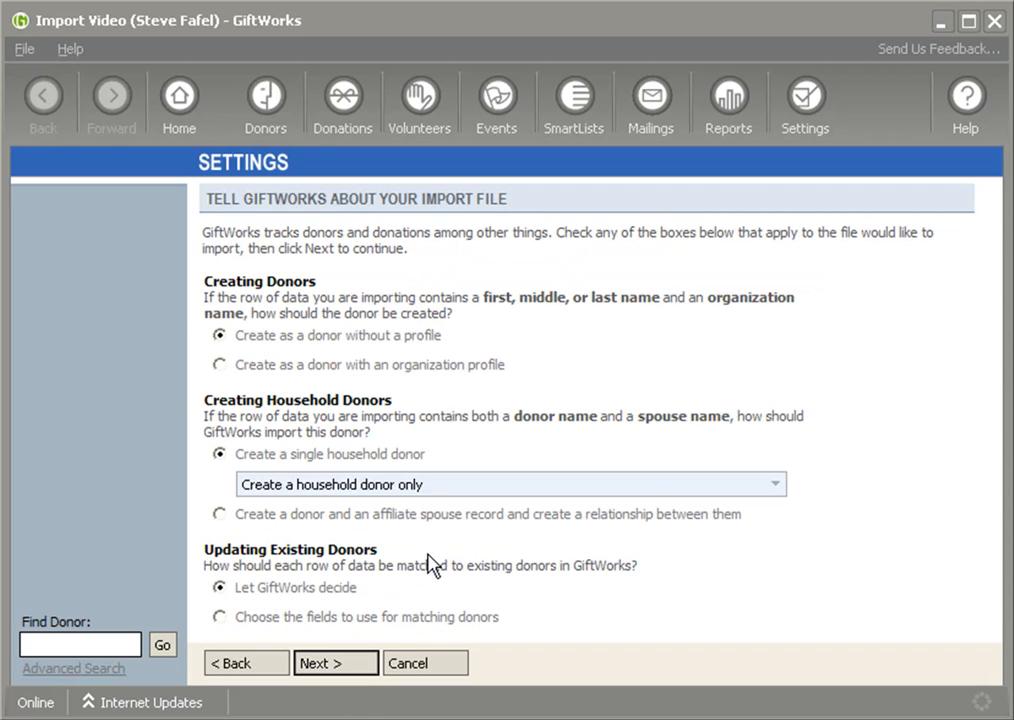
mouse_move(236, 588)
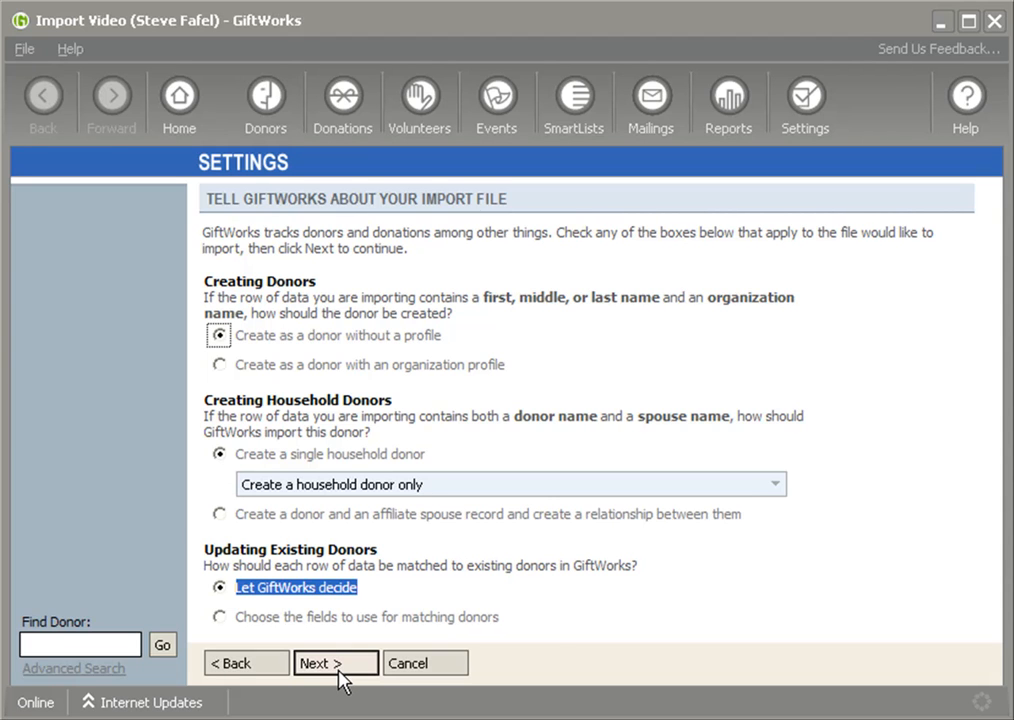
left_click(336, 664)
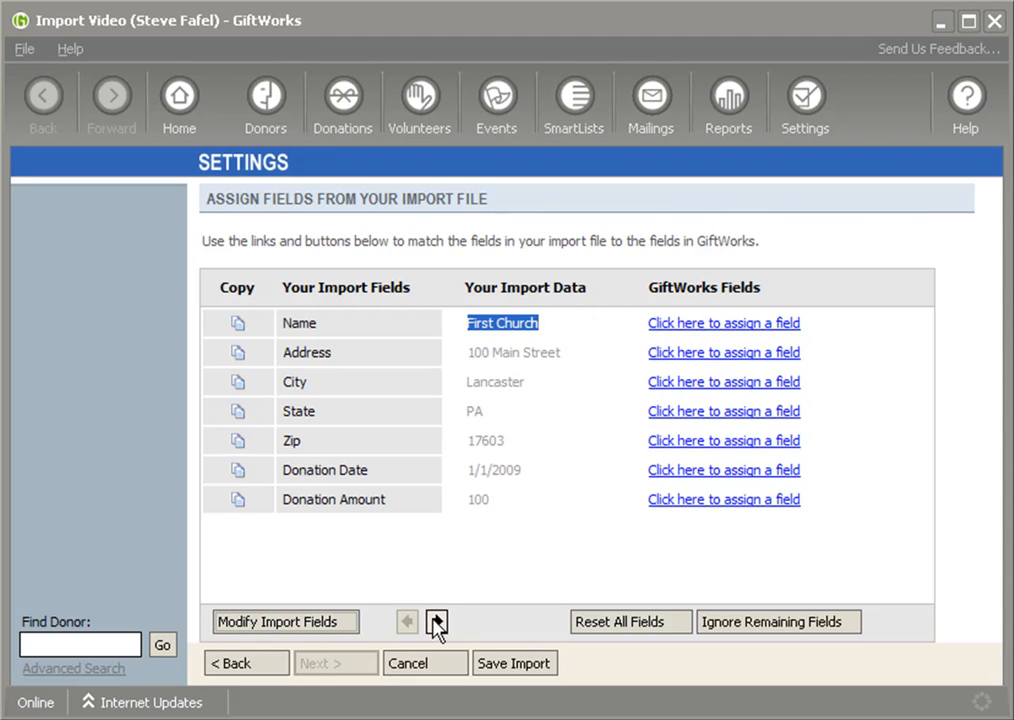
Preview the data rows and assign GiftWorks fields to the Name through Donation Amount columns
left_click(436, 620)
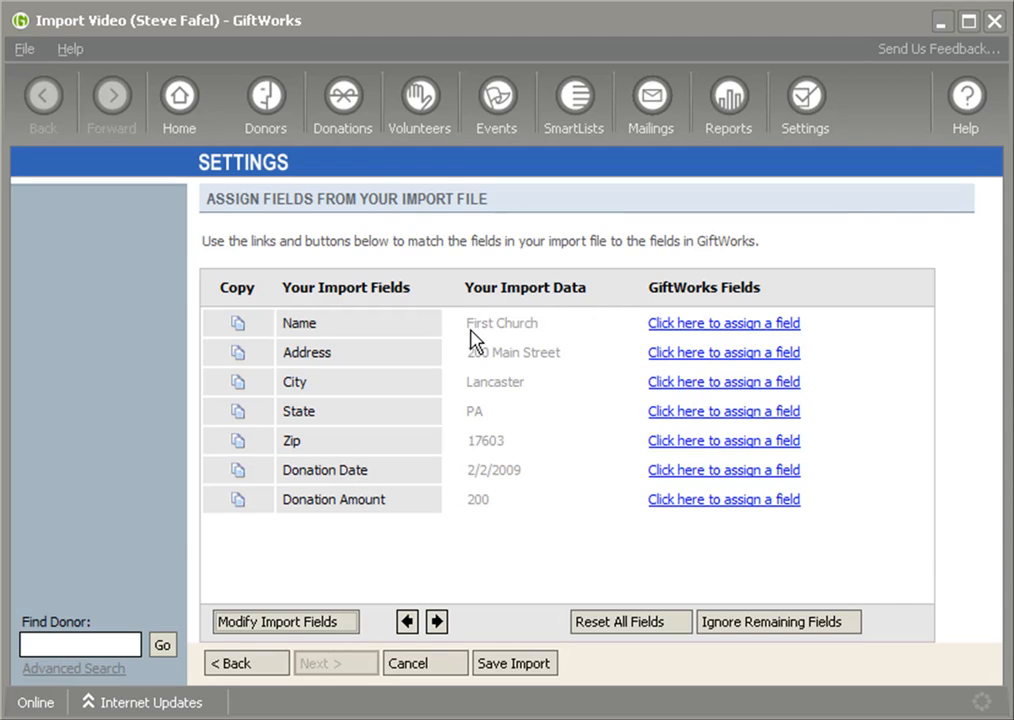
mouse_move(492, 380)
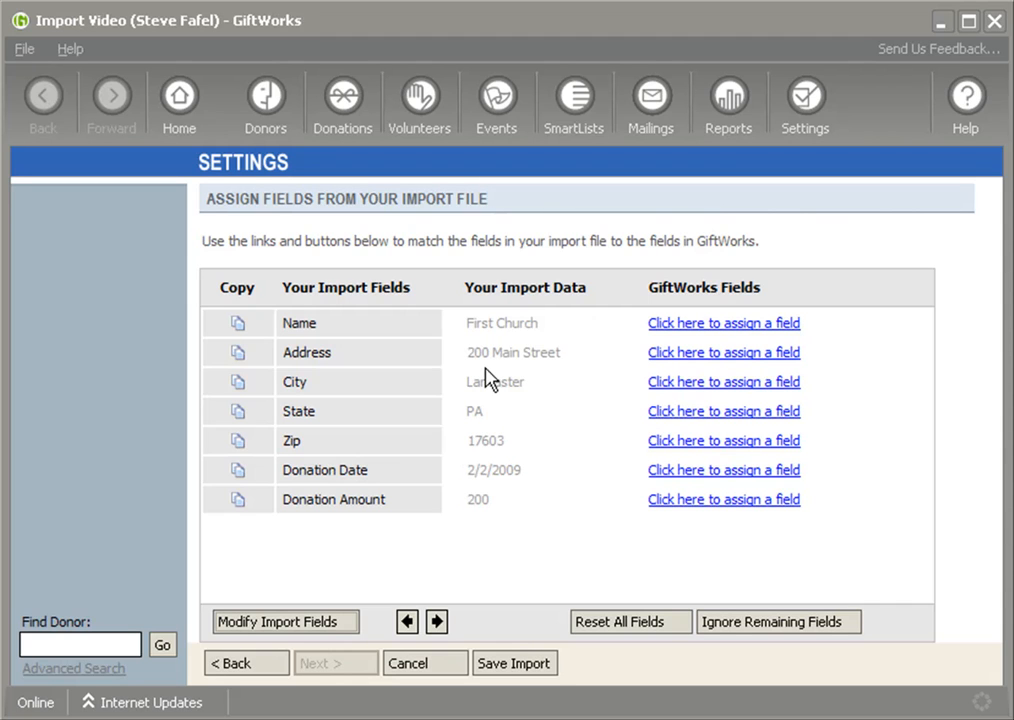
mouse_move(474, 368)
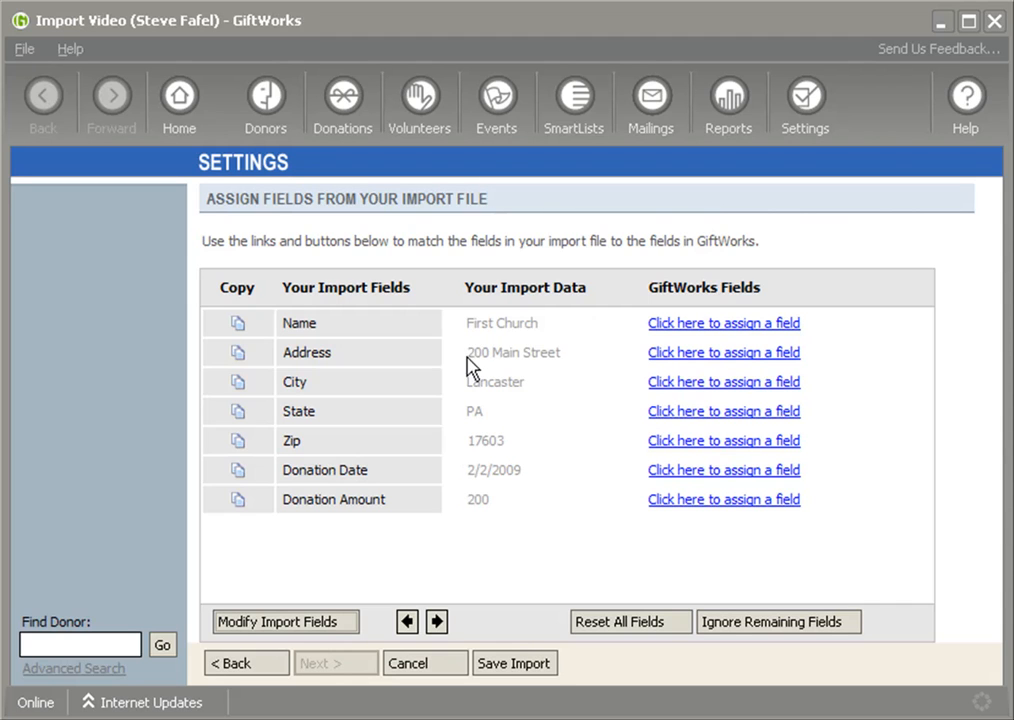
left_click(436, 620)
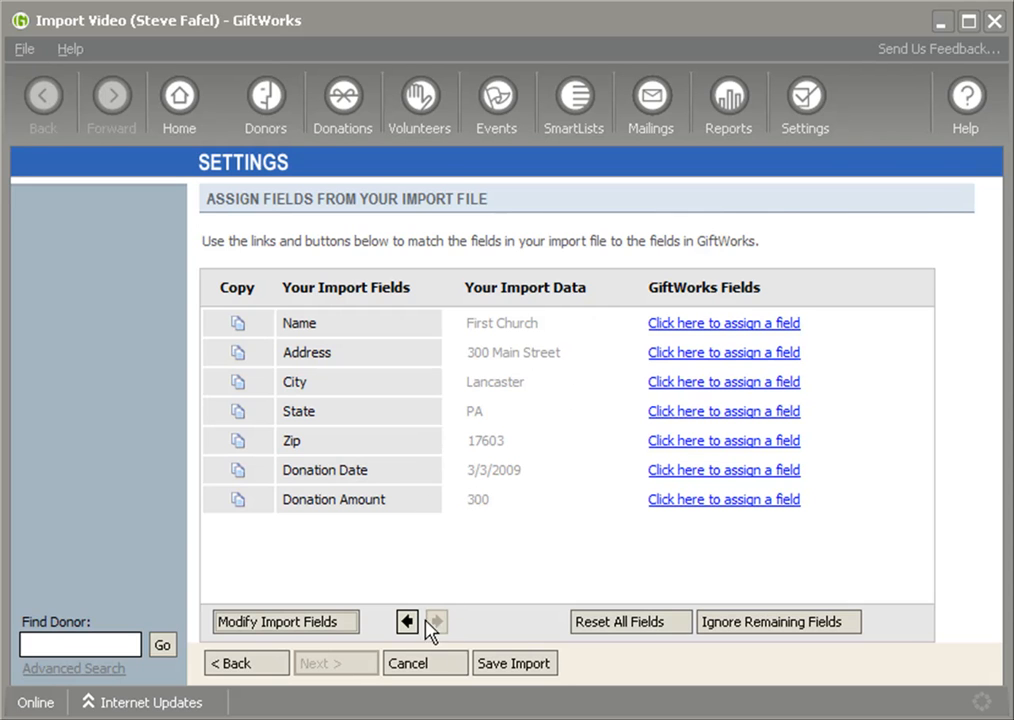
left_click(724, 322)
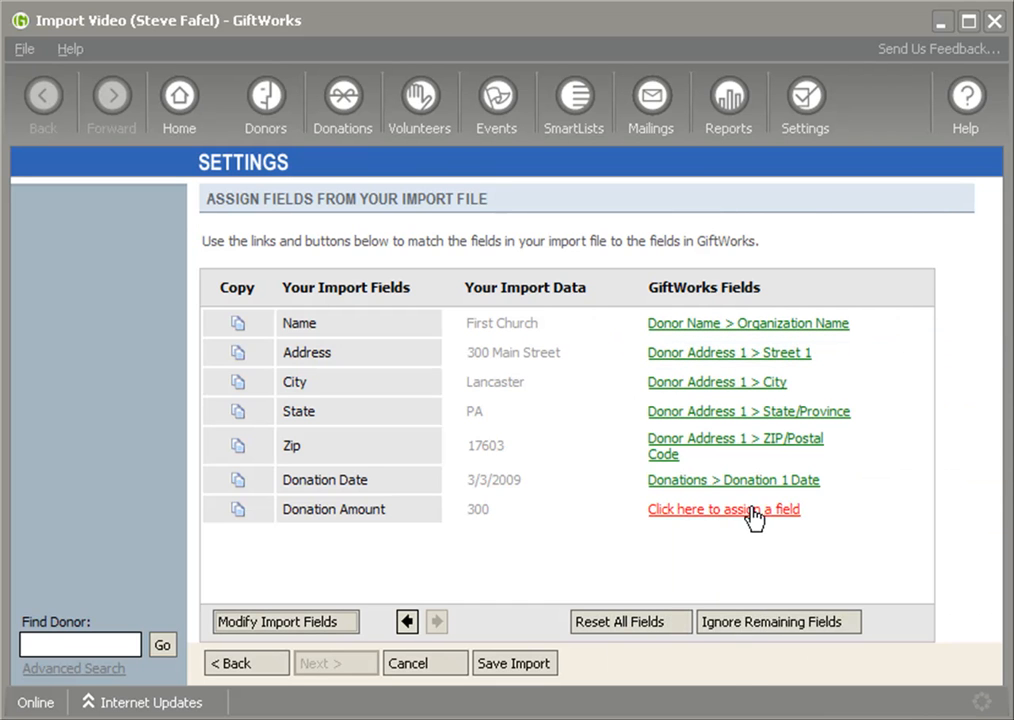
left_click(722, 510)
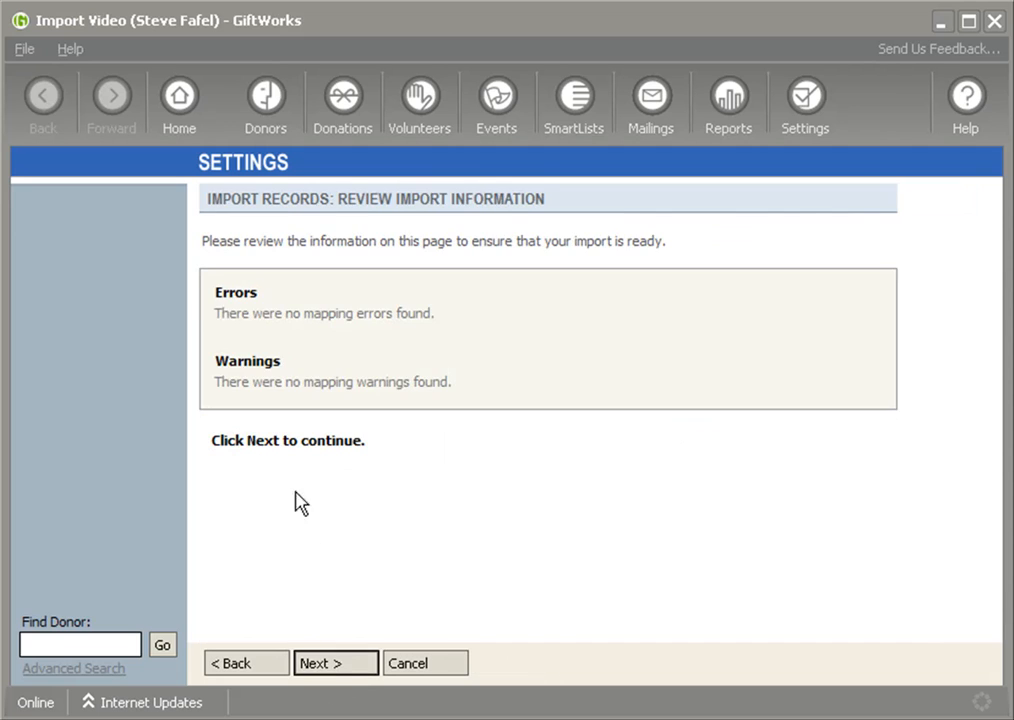
Run the test import, complete it and acknowledge the no-errors confirmation
left_click(336, 664)
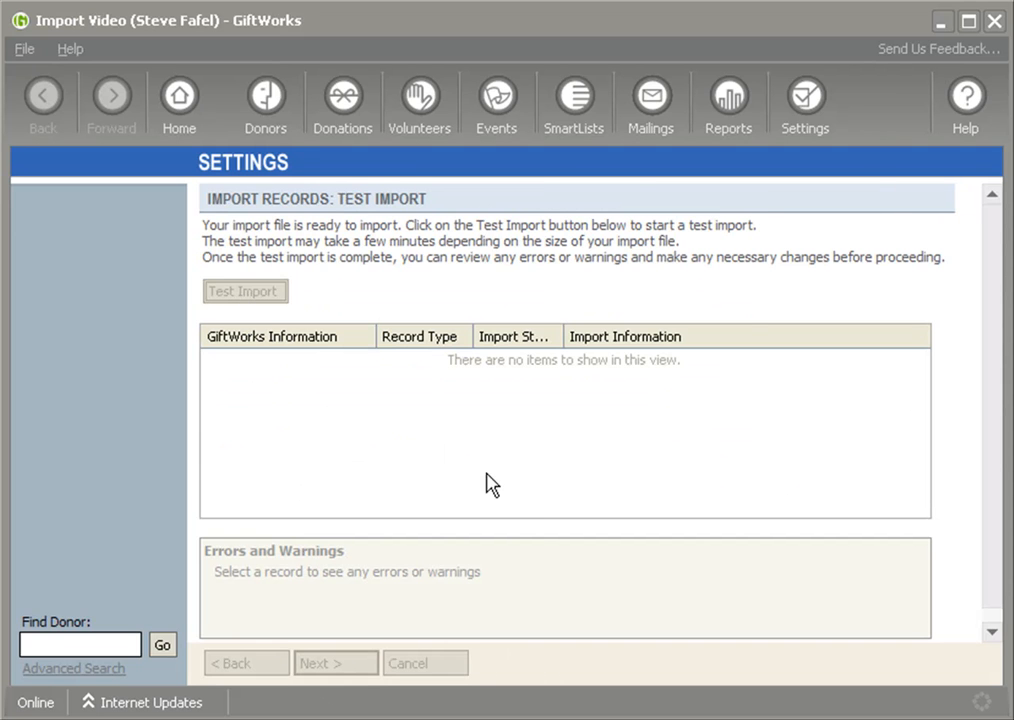
left_click(244, 292)
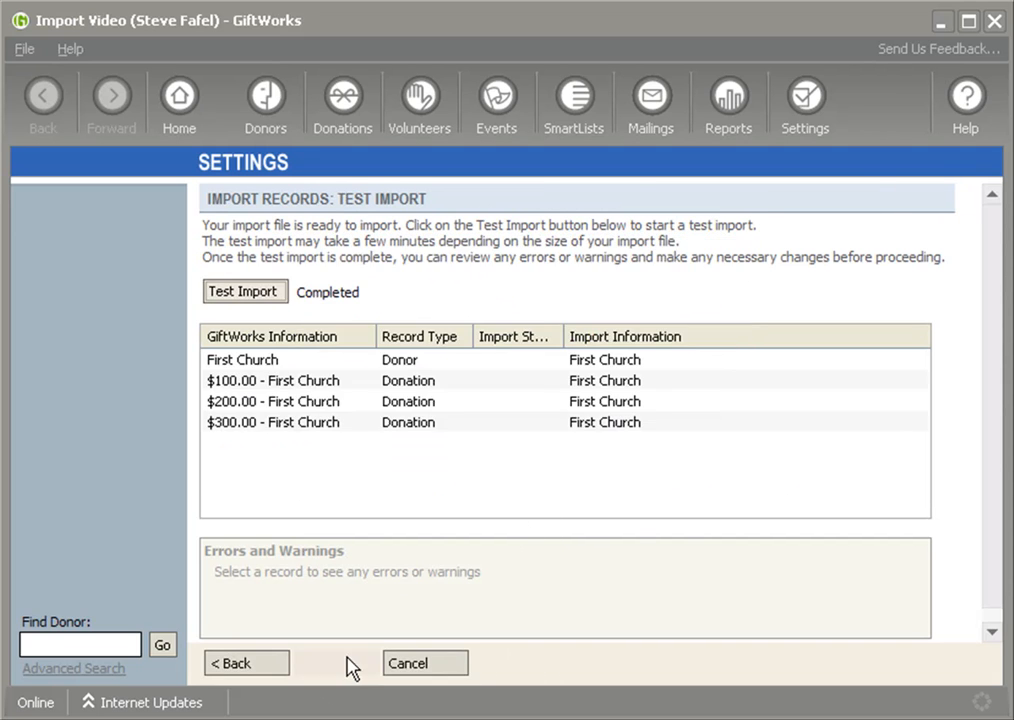
left_click(244, 292)
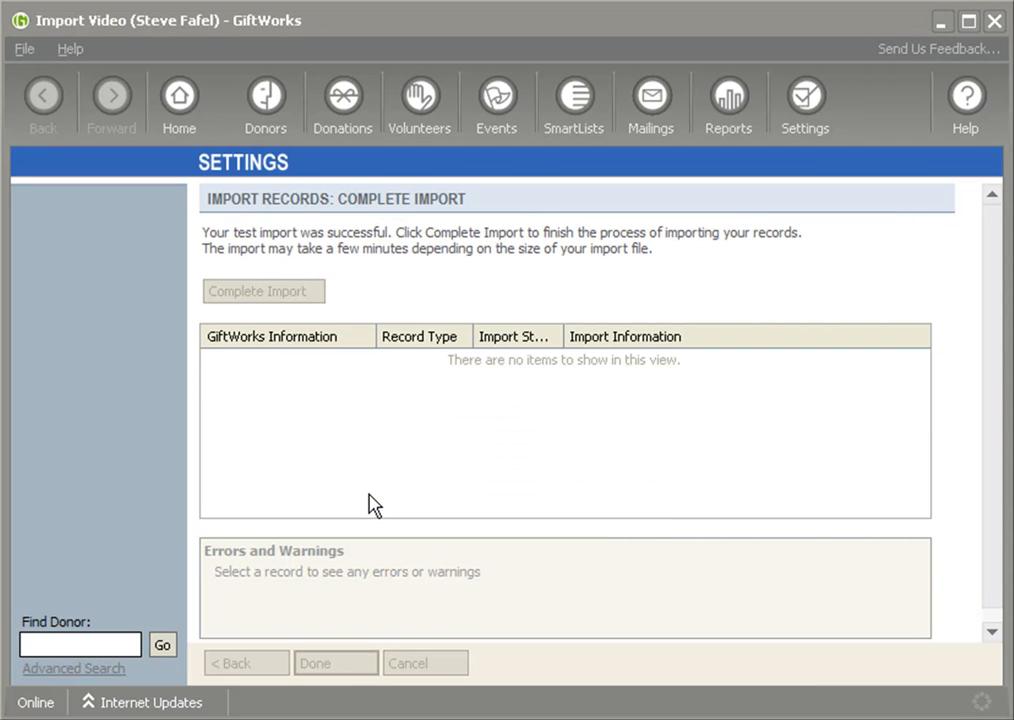
left_click(264, 292)
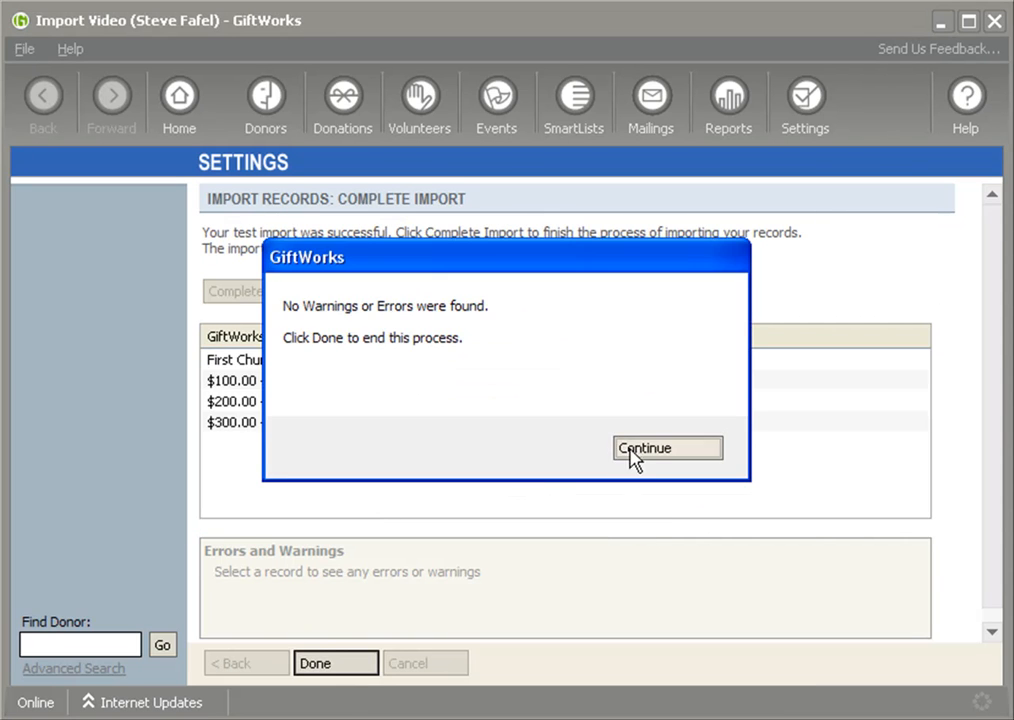
left_click(668, 448)
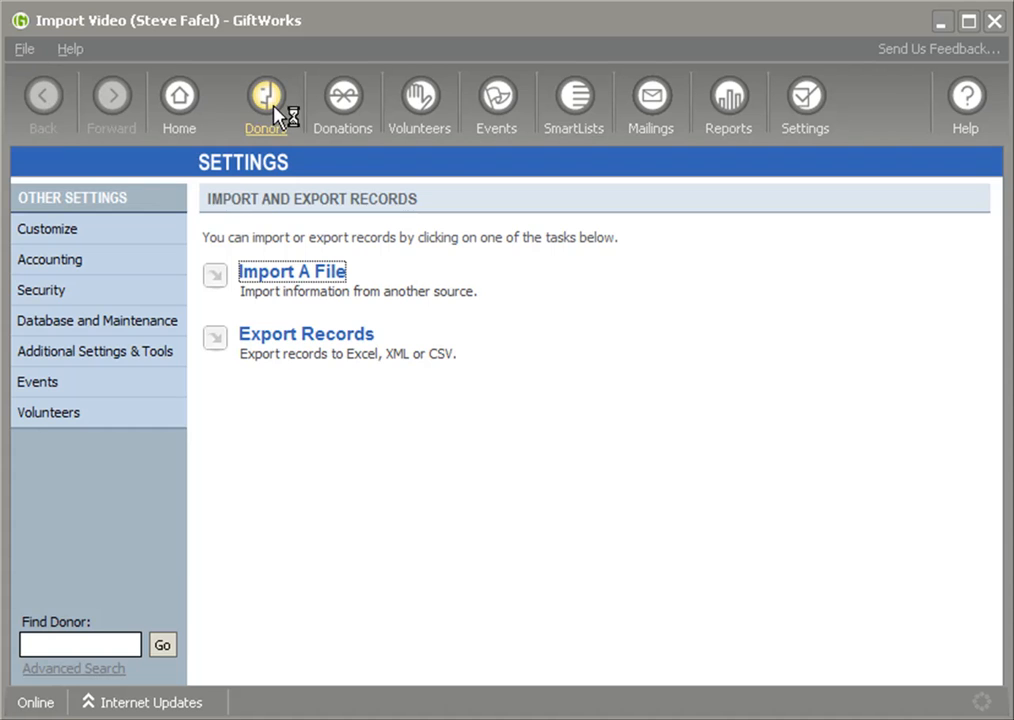
Open the single First Church donor and check its addresses, donation history and relationships
left_click(264, 100)
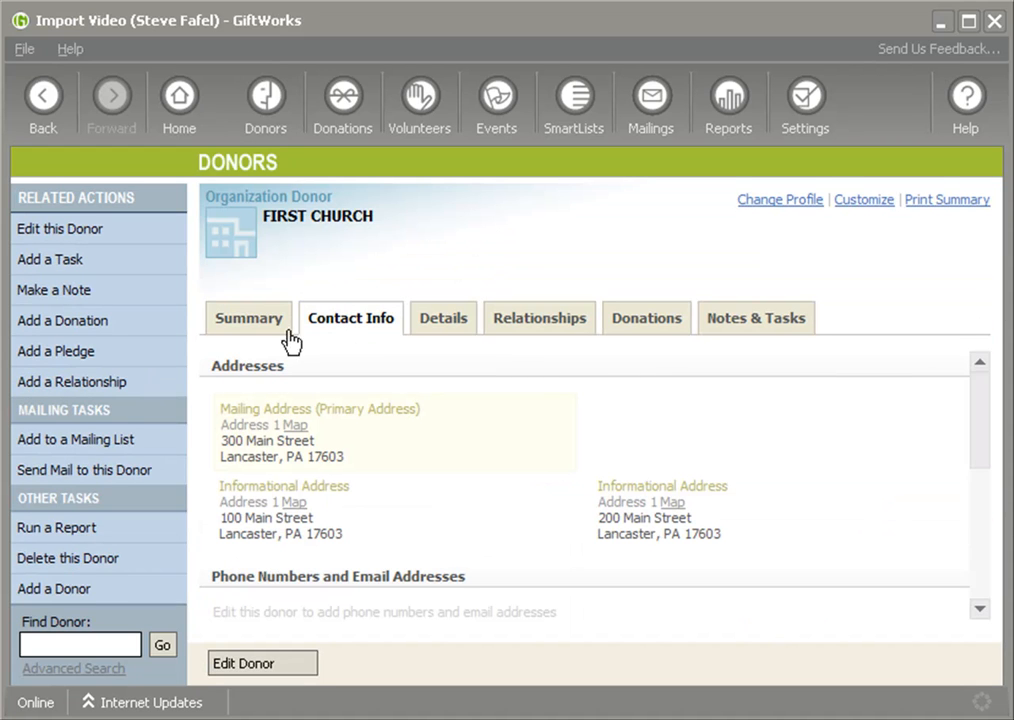
double_click(316, 216)
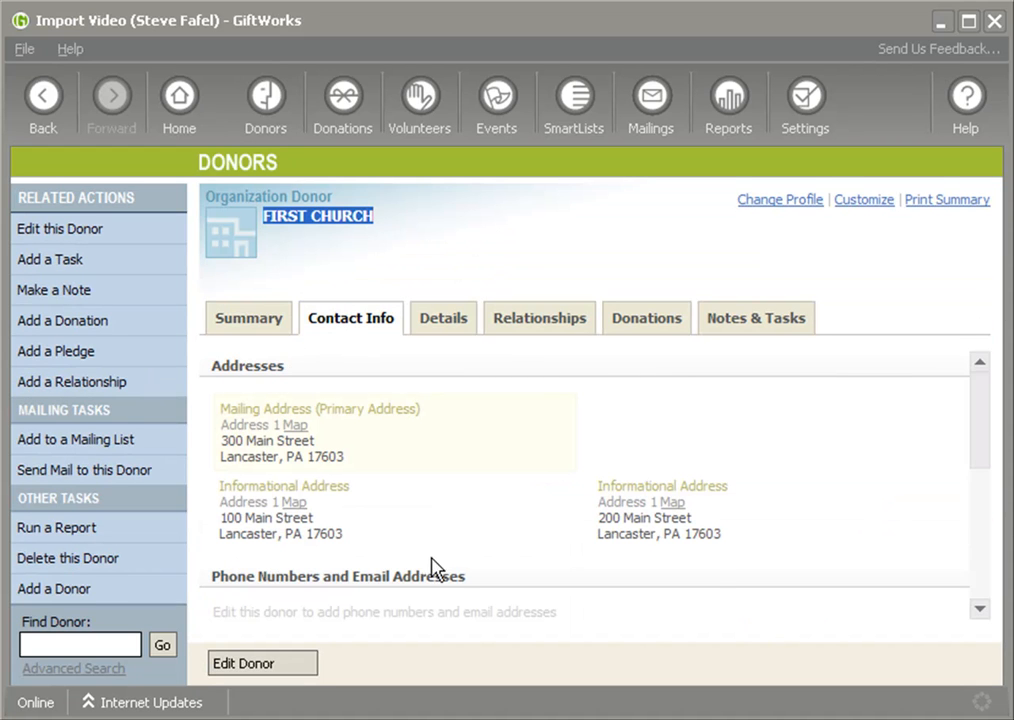
left_click(646, 318)
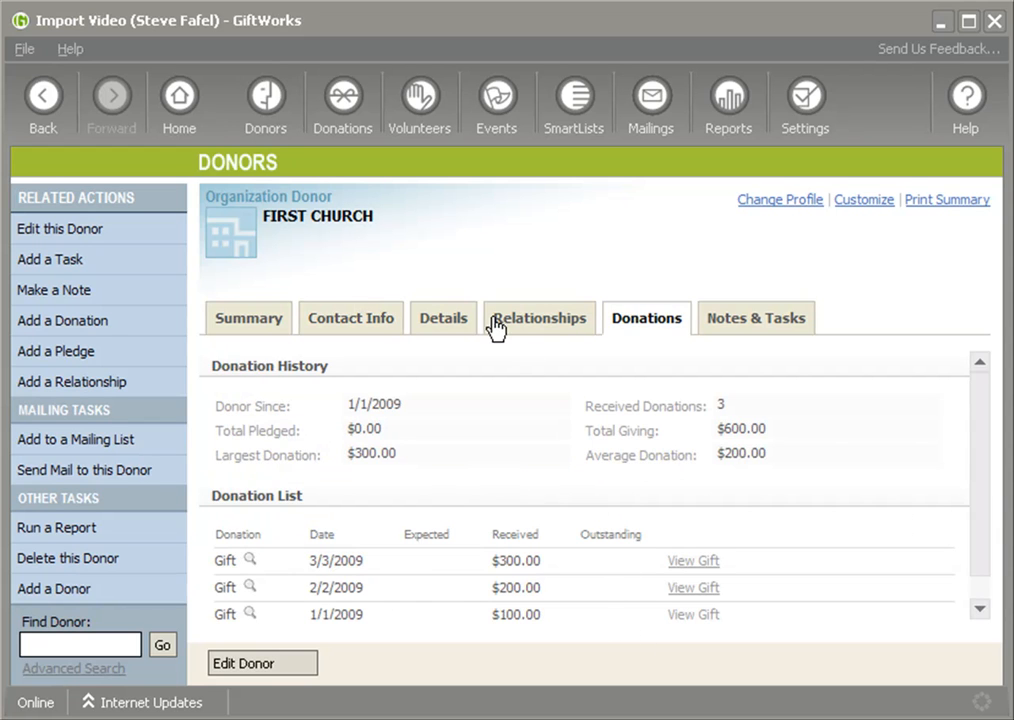
left_click(264, 100)
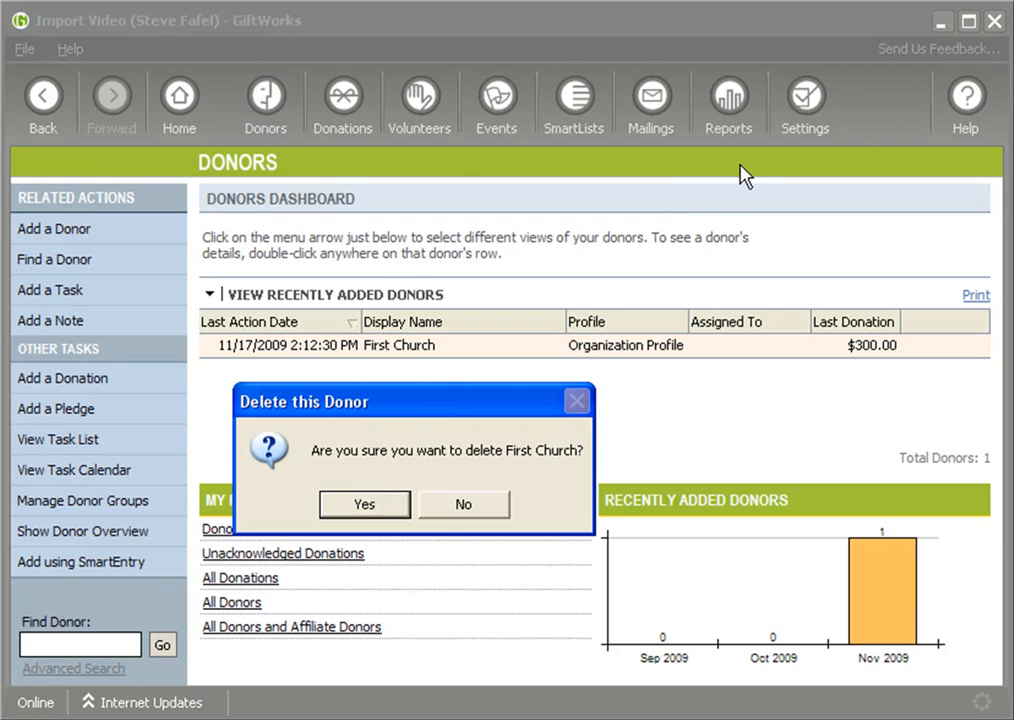
Permanently delete First Church from Manage Deleted Donors in Settings
left_click(804, 100)
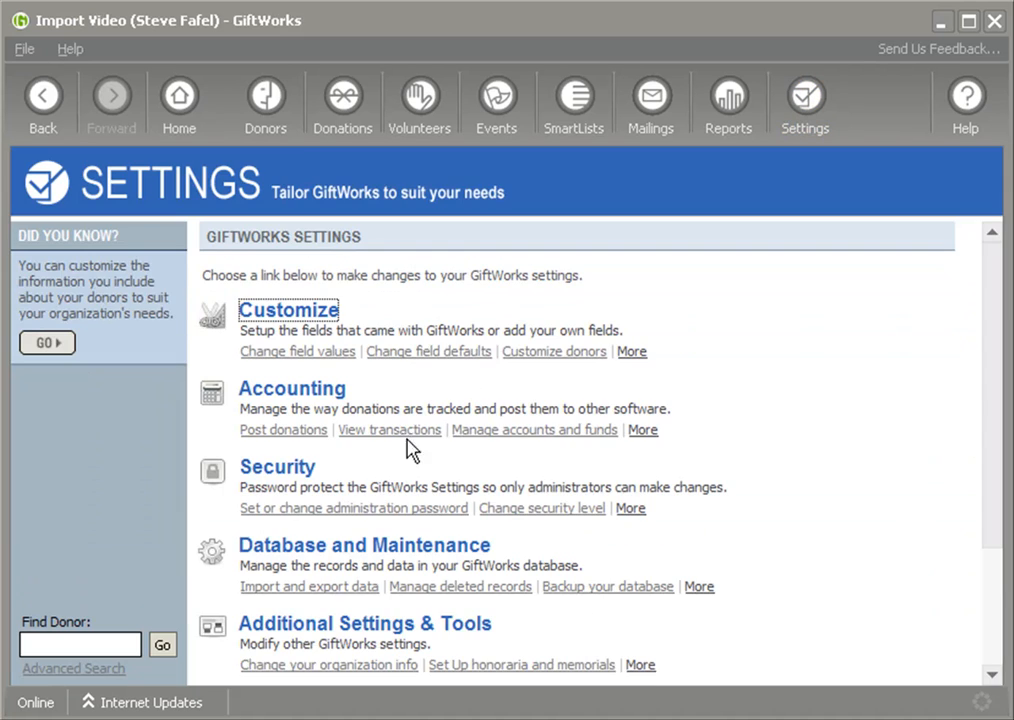
left_click(460, 586)
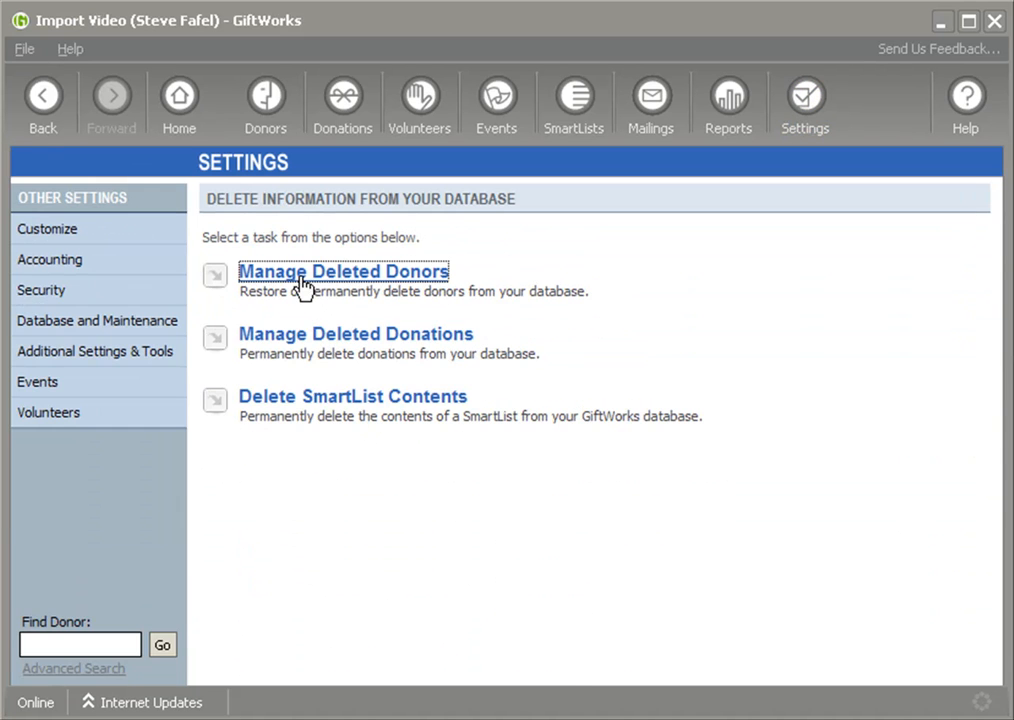
left_click(910, 548)
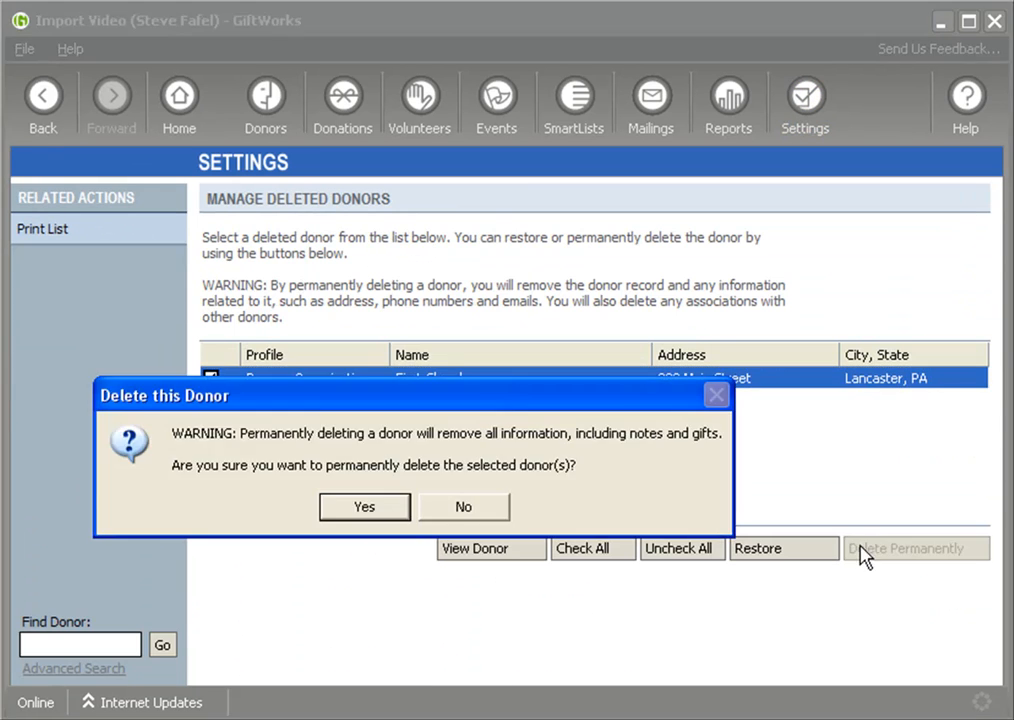
left_click(464, 506)
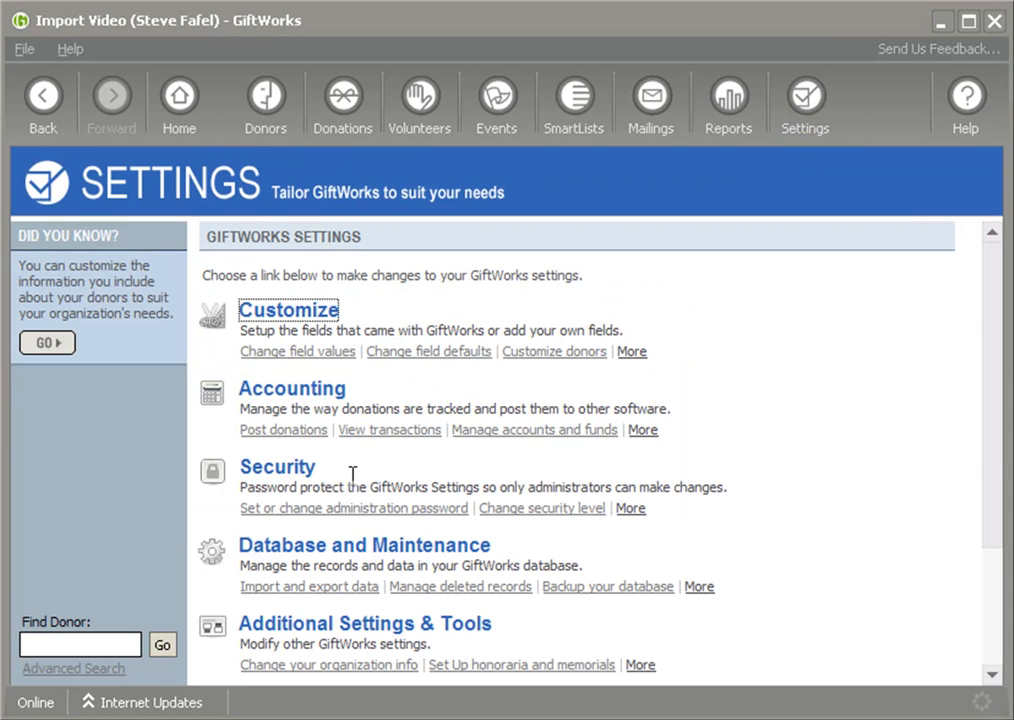
Return to Import and export data and start importing a file again
left_click(308, 586)
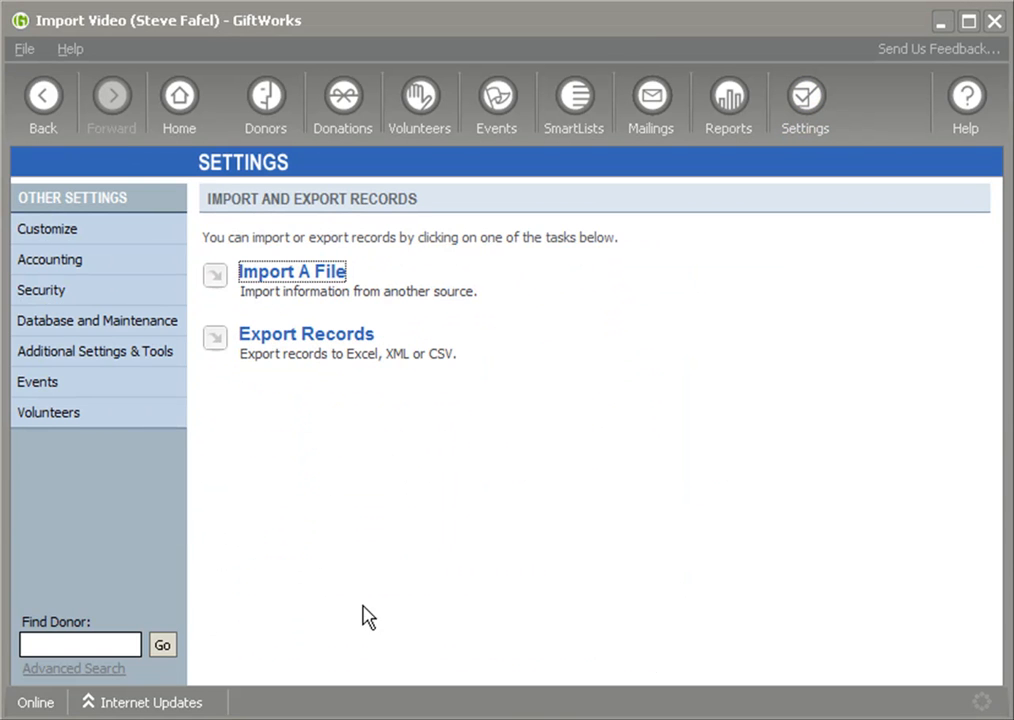
left_click(292, 272)
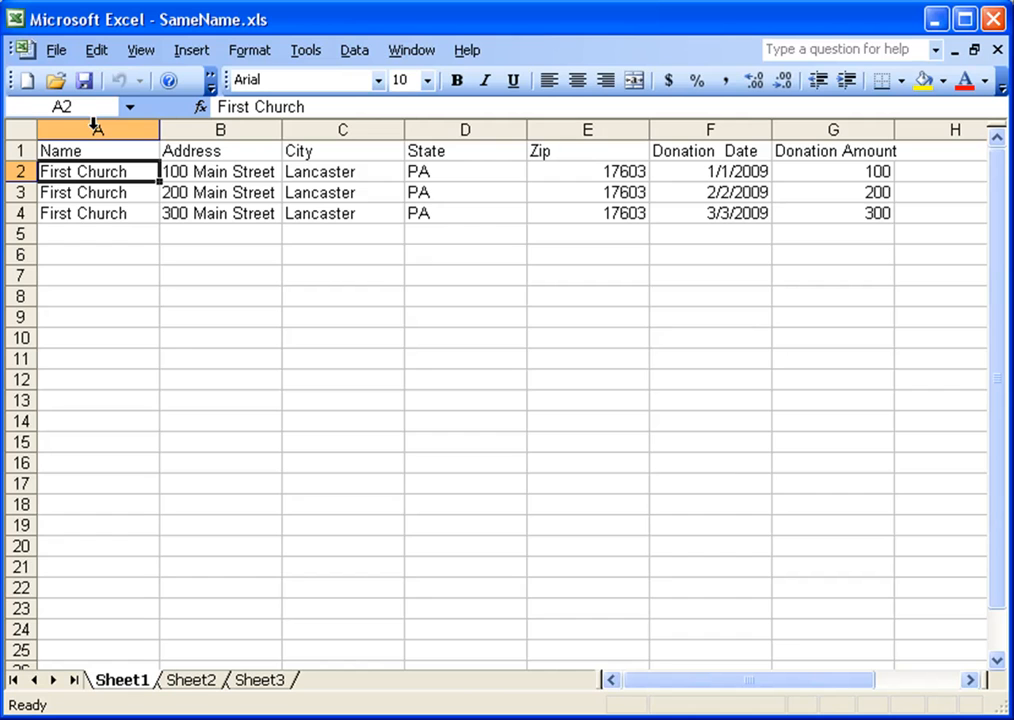
Insert a new column A headed DonorId with 0 in its first data row
left_click(98, 212)
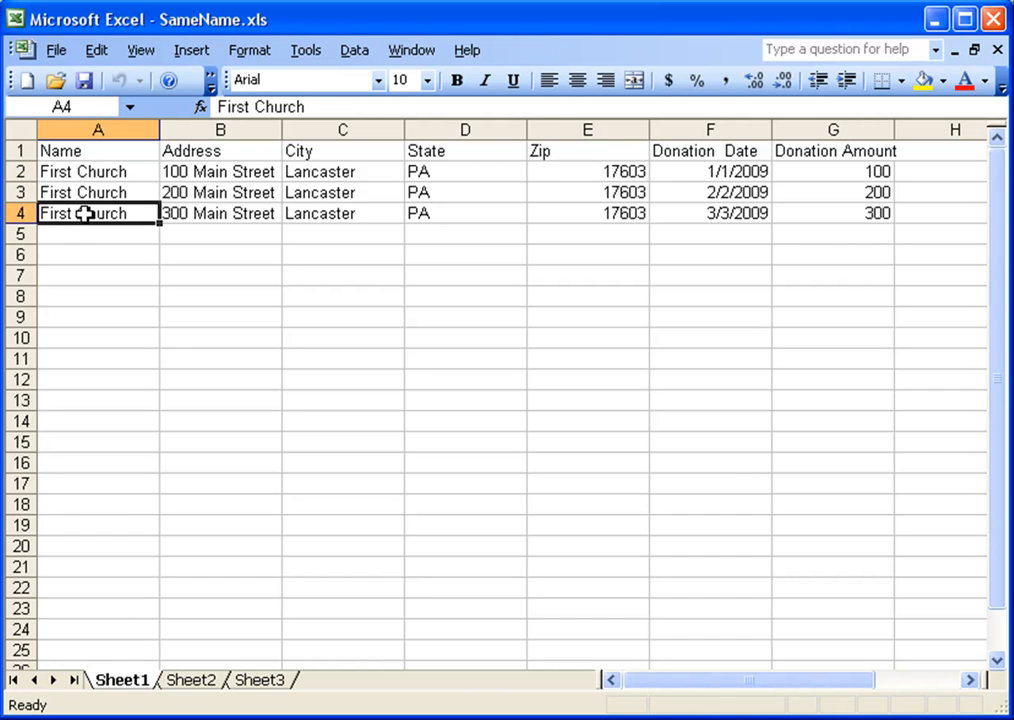
left_click(96, 128)
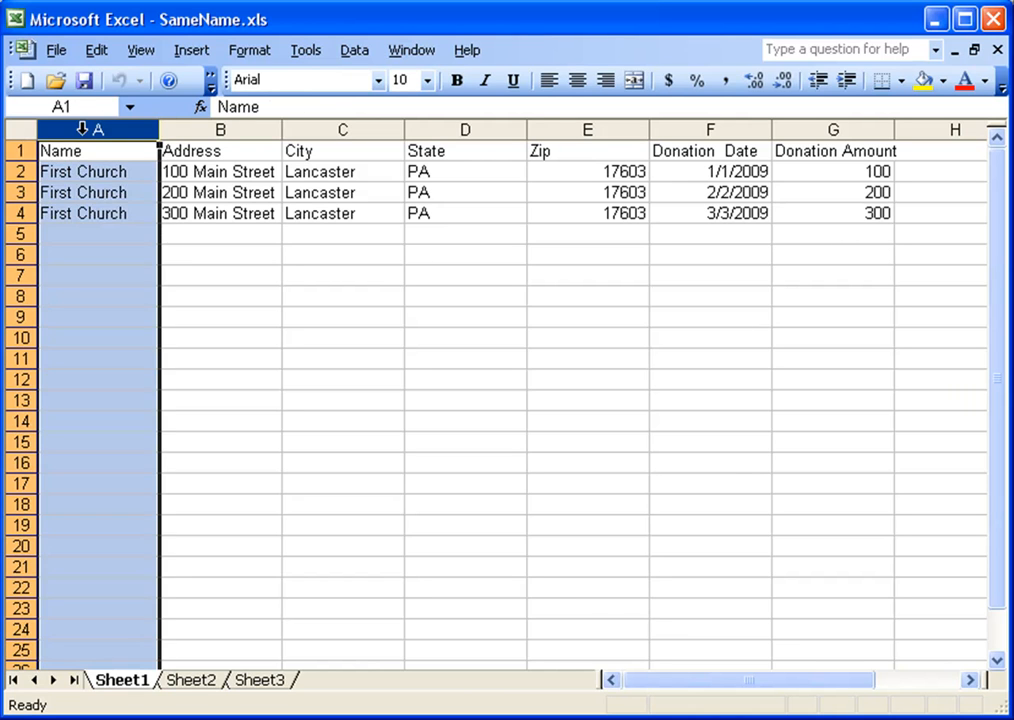
left_click(192, 50)
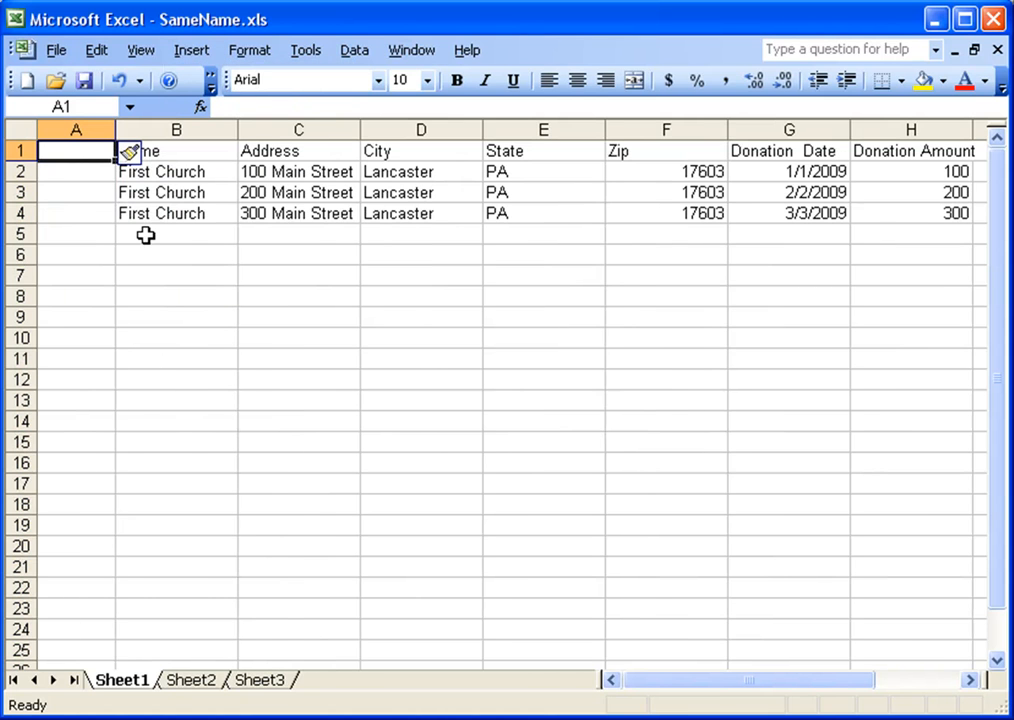
type("DonorId")
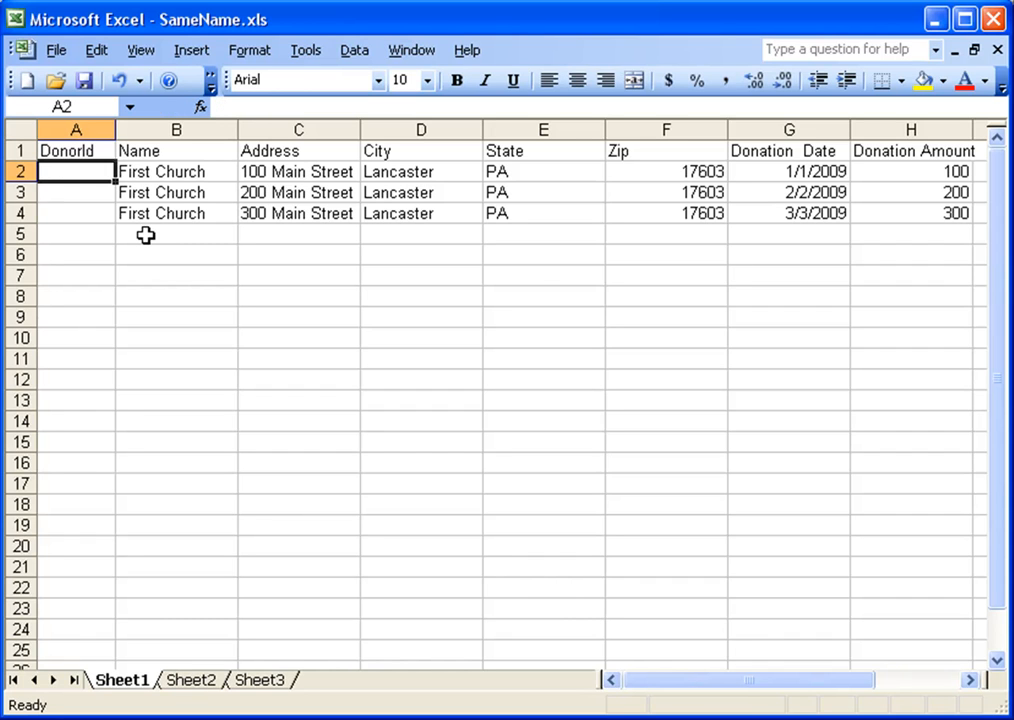
type("0")
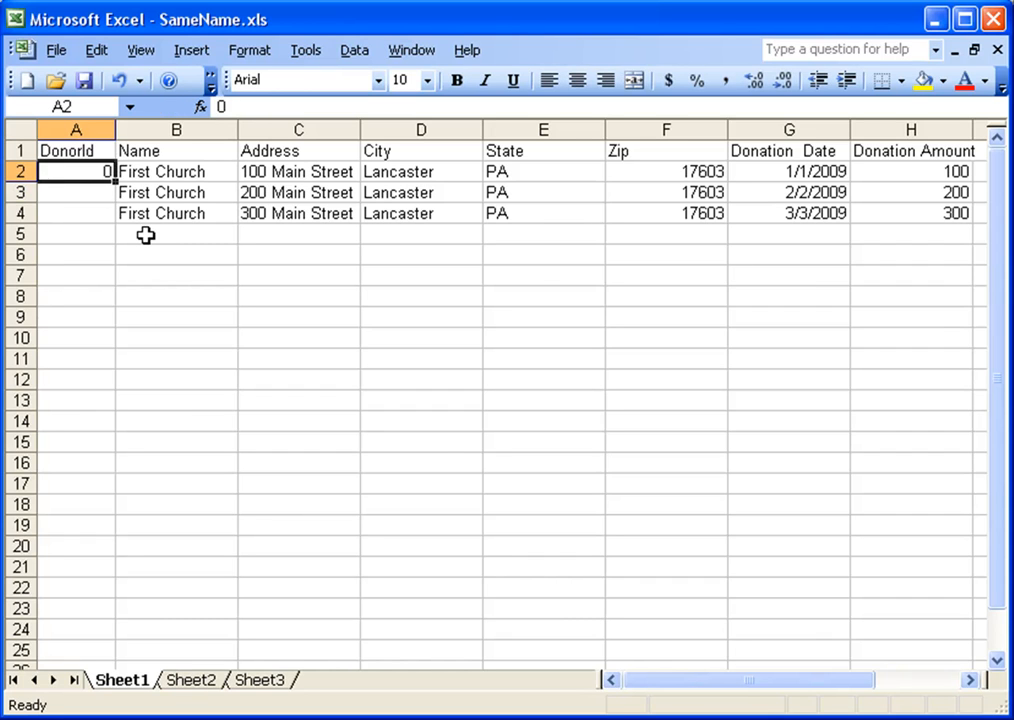
Fill the 0 down through all three First Church rows and return to GiftWorks
left_click_drag(76, 172, 76, 212)
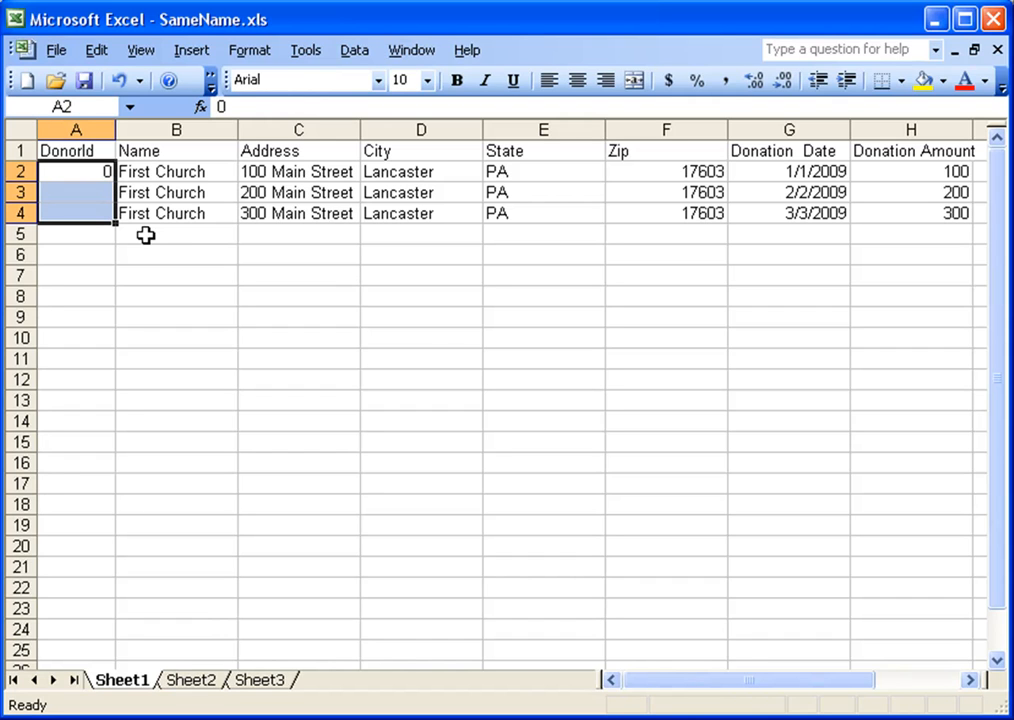
left_click_drag(76, 172, 76, 212)
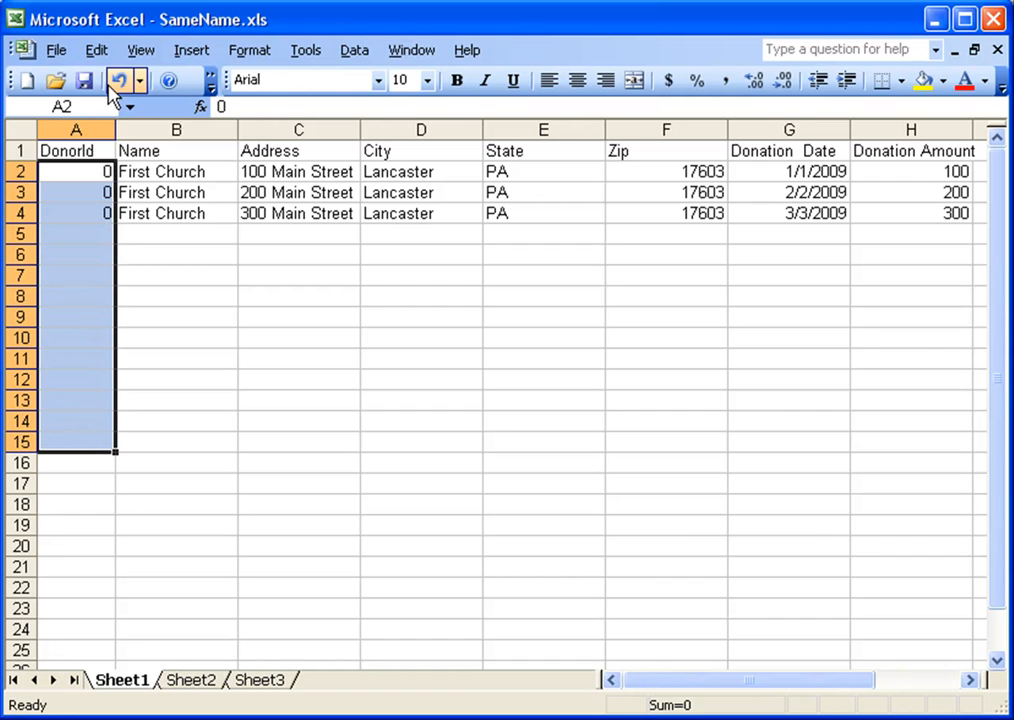
left_click(96, 48)
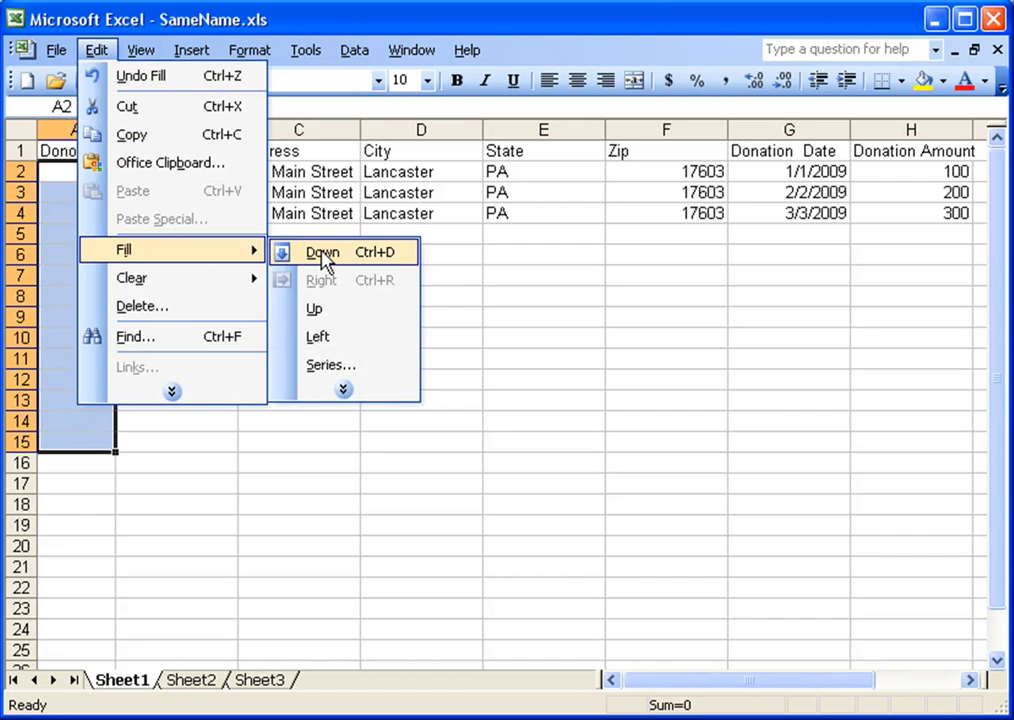
left_click(322, 252)
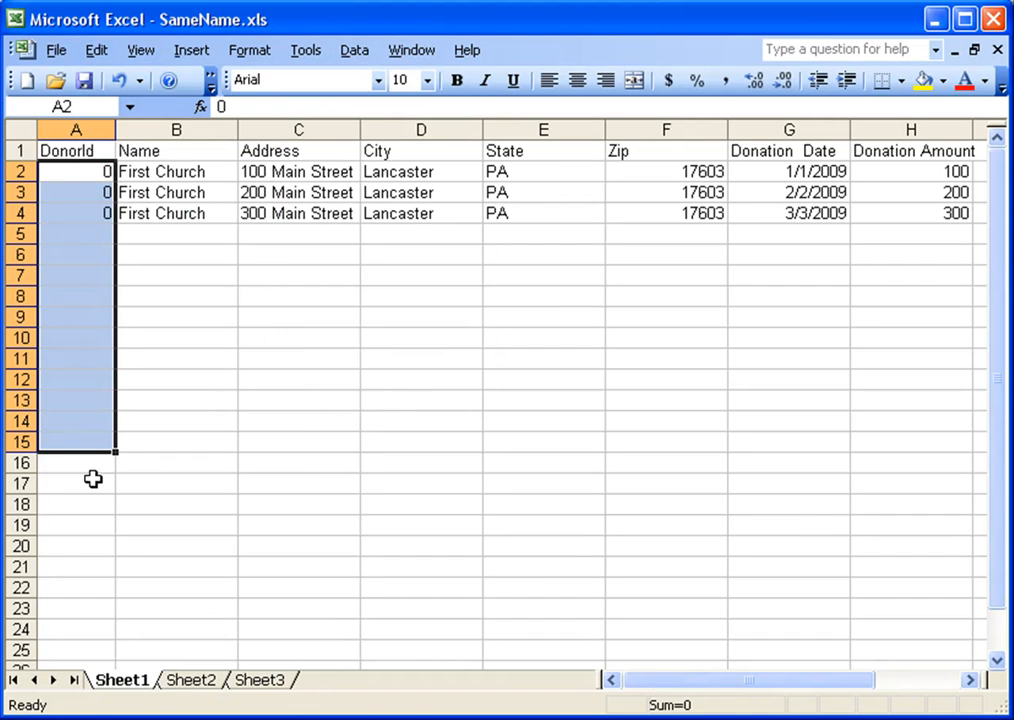
left_click(76, 172)
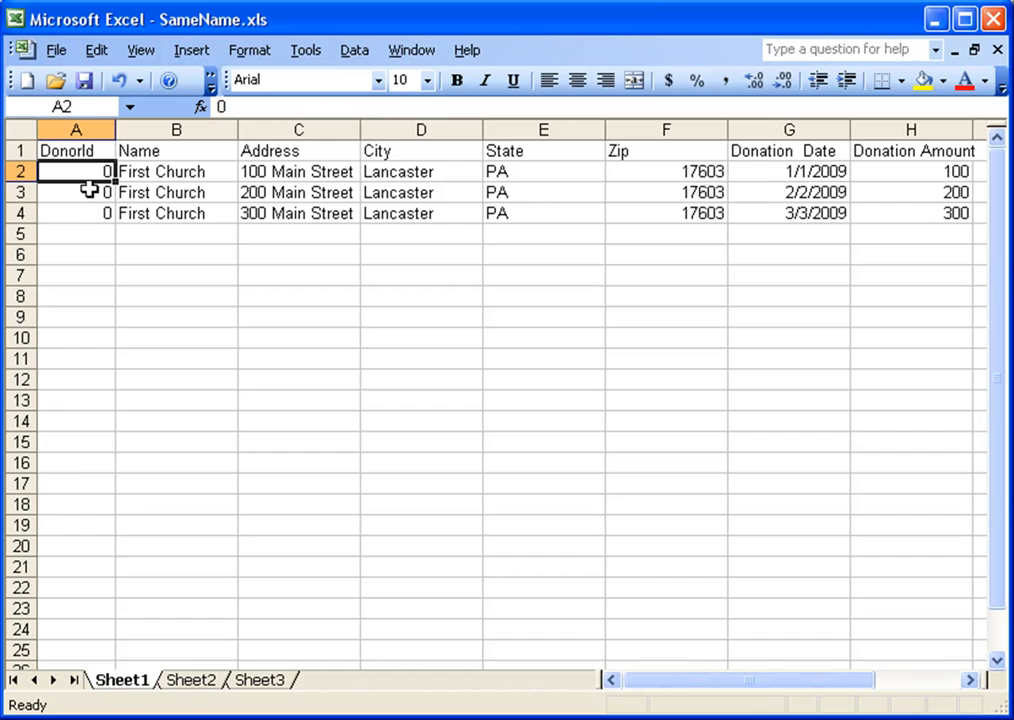
mouse_move(120, 188)
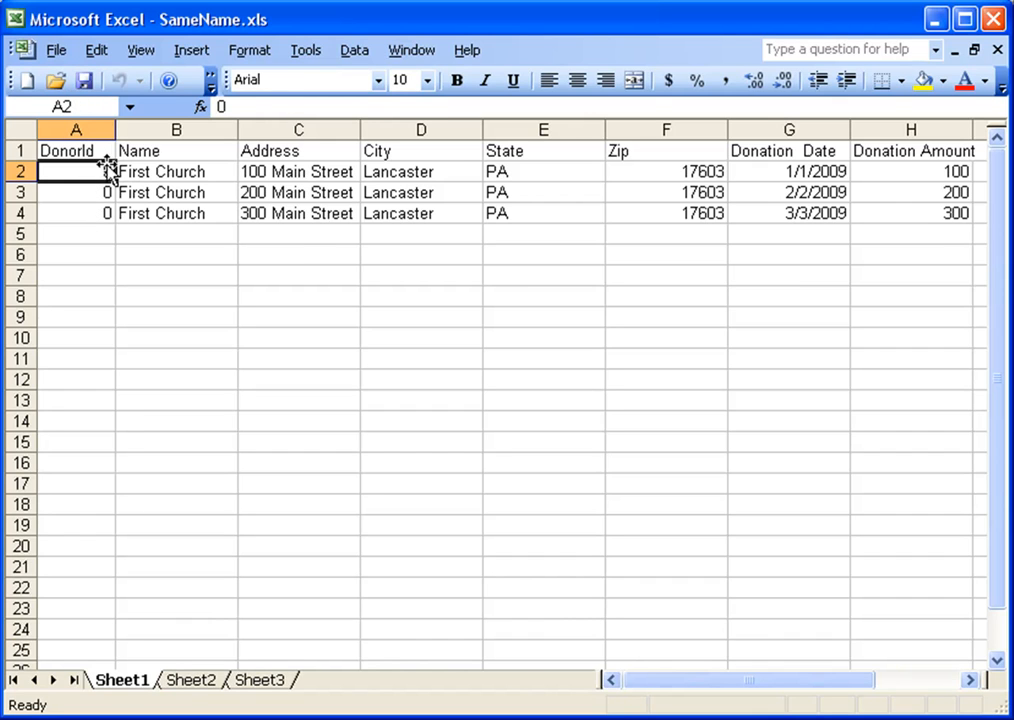
left_click(76, 172)
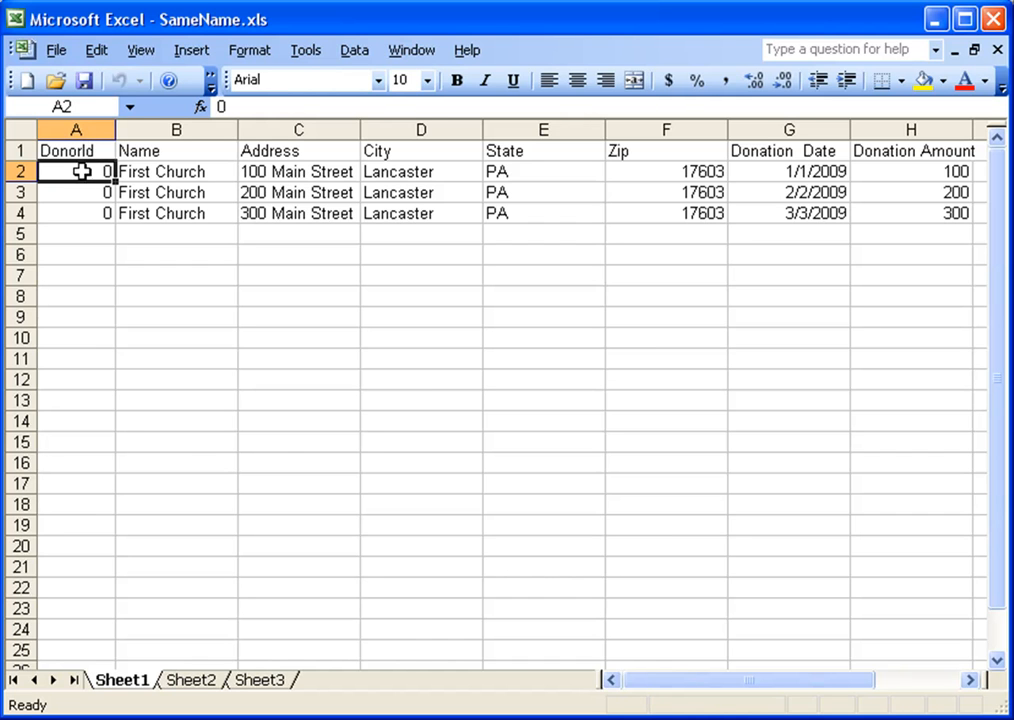
left_click(32, 50)
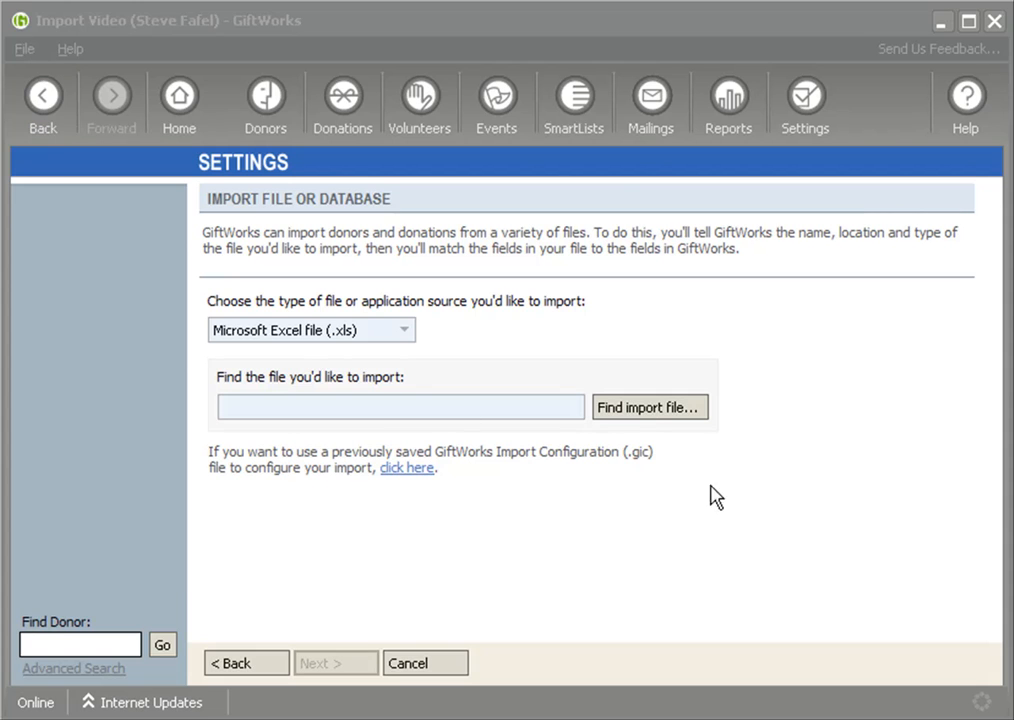
Select the revised SameName.xls and accept its preview showing the DonorId column
left_click(648, 408)
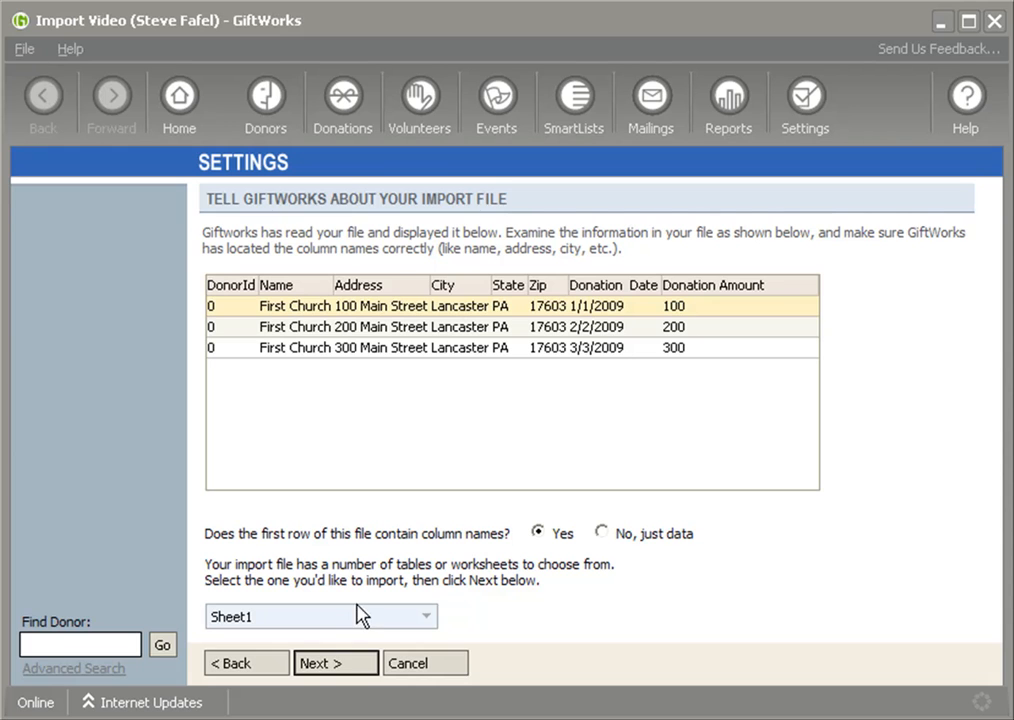
left_click(336, 664)
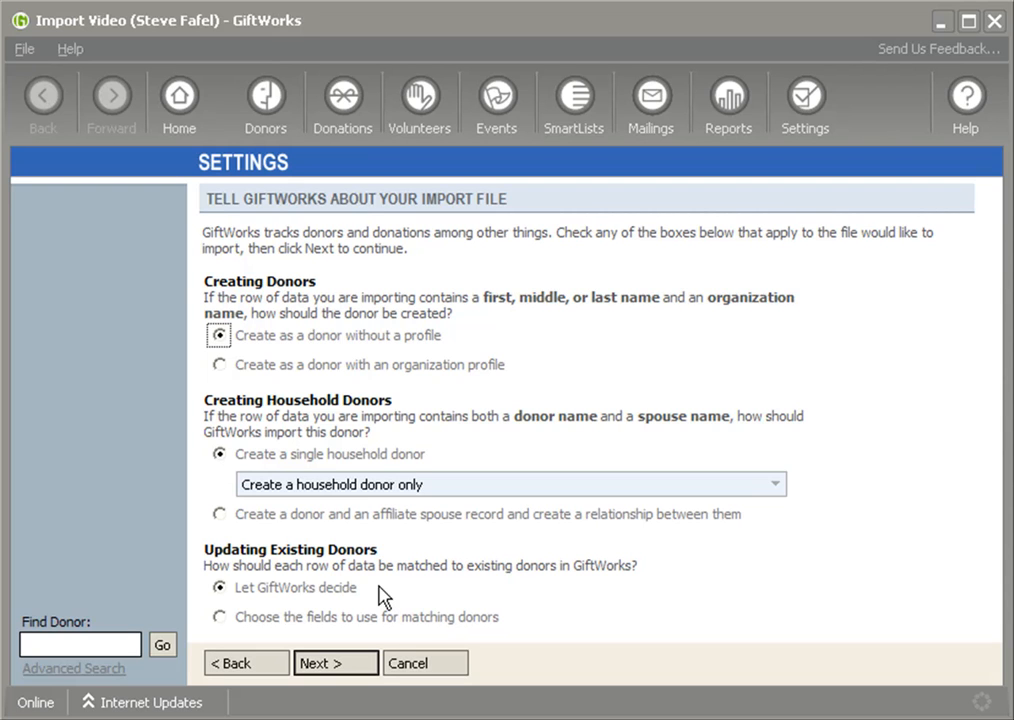
mouse_move(216, 652)
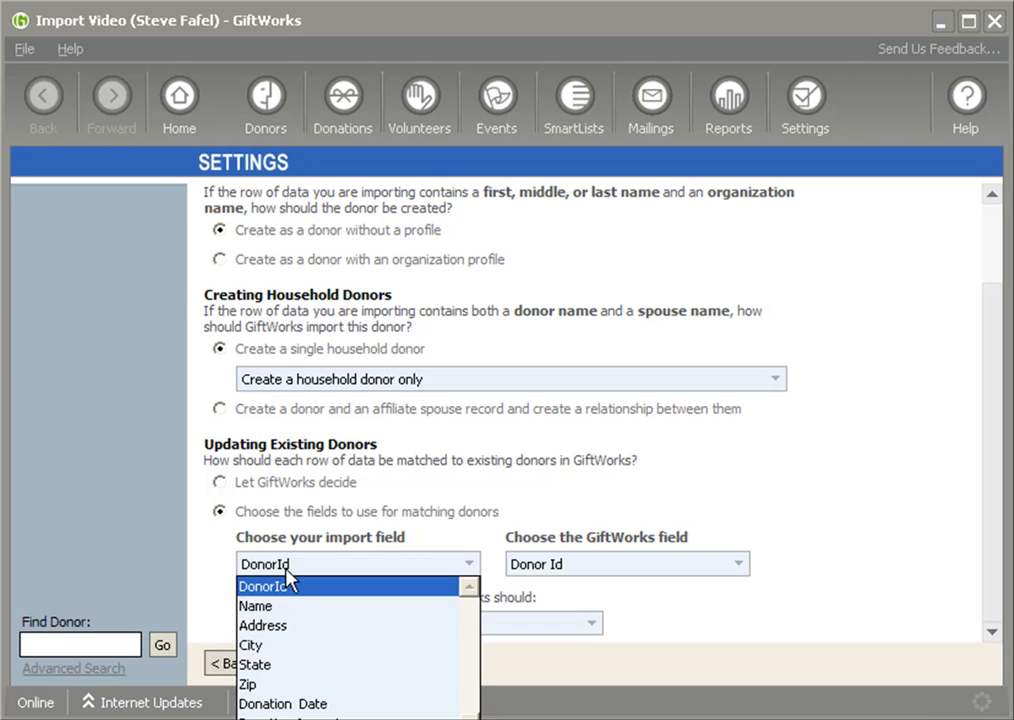
Match existing donors on DonorId against Donor Id, keeping 'Add a new donor' for non-matches
left_click(266, 584)
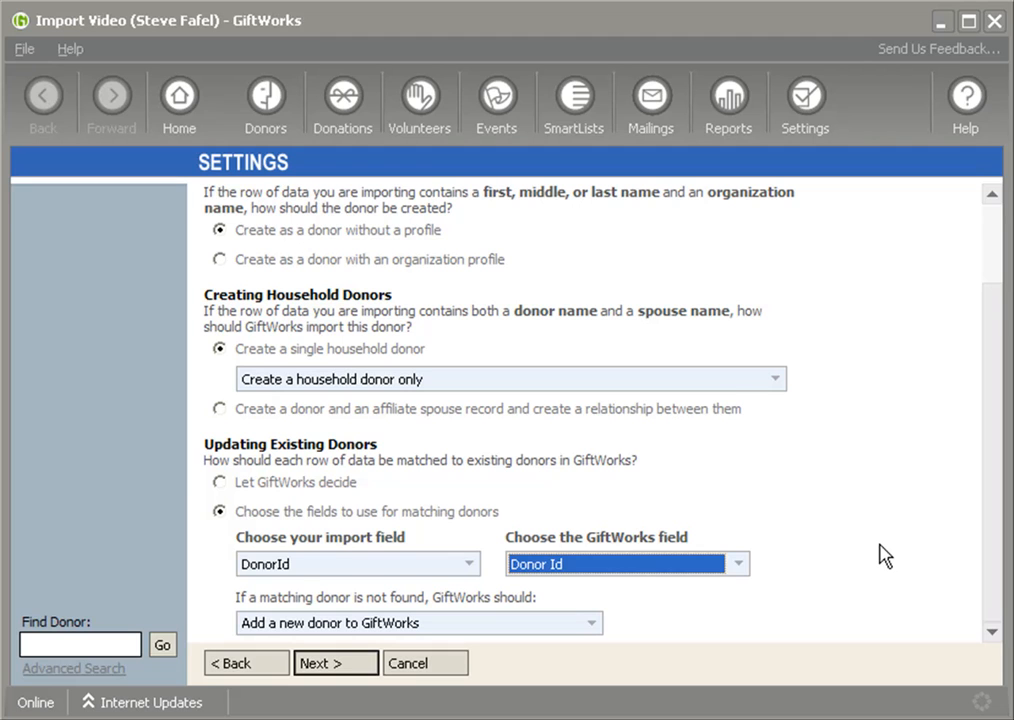
mouse_move(464, 530)
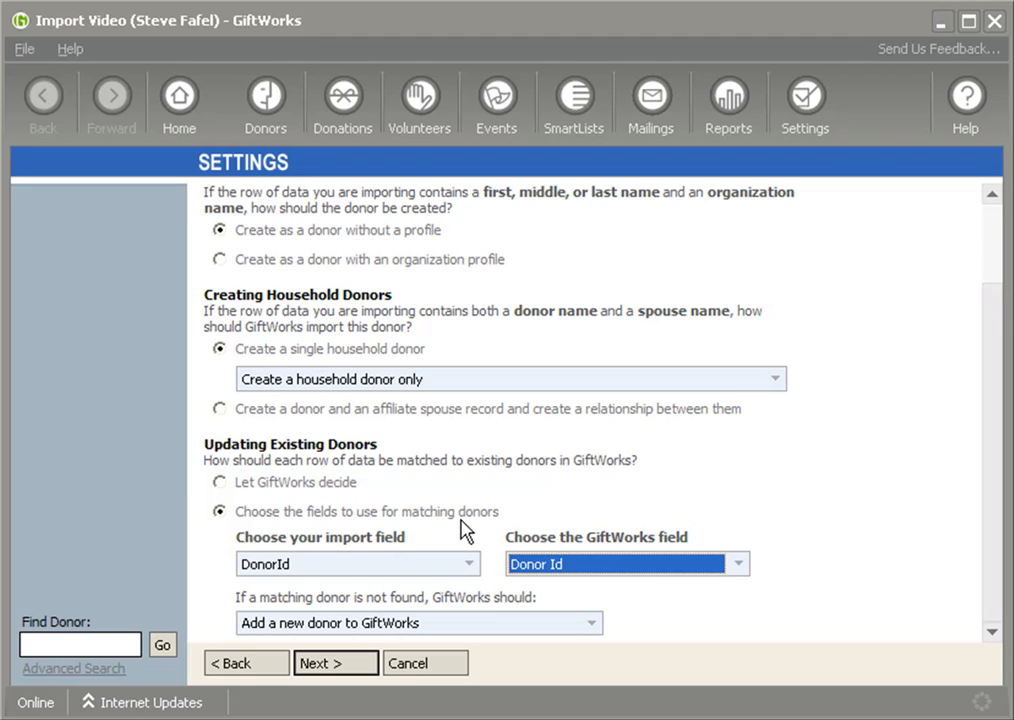
mouse_move(378, 576)
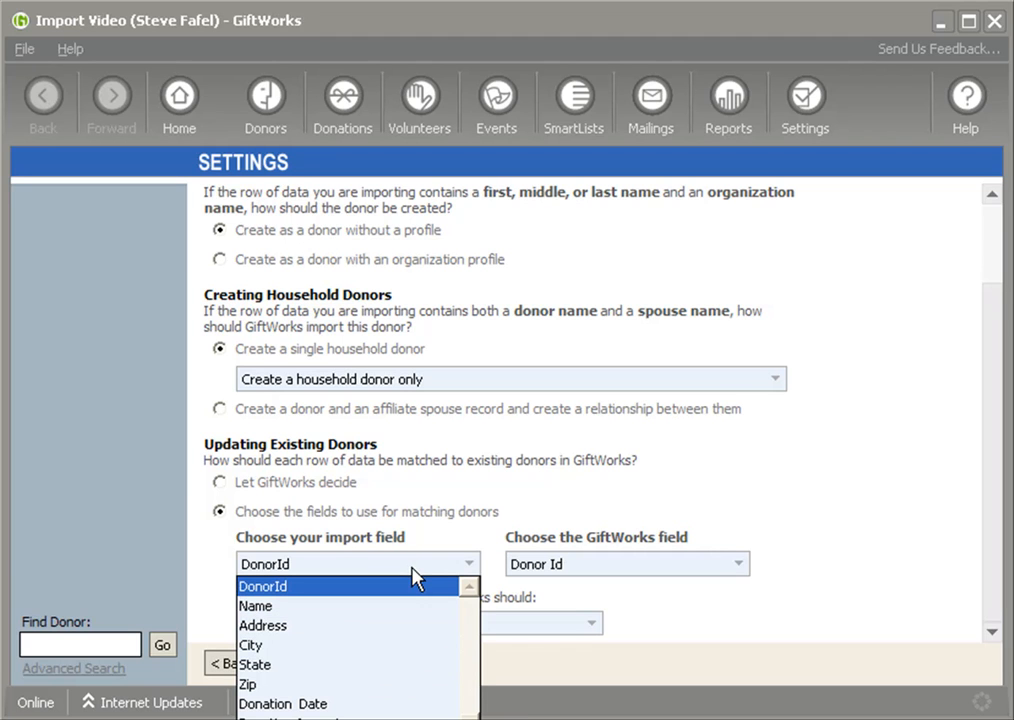
mouse_move(436, 572)
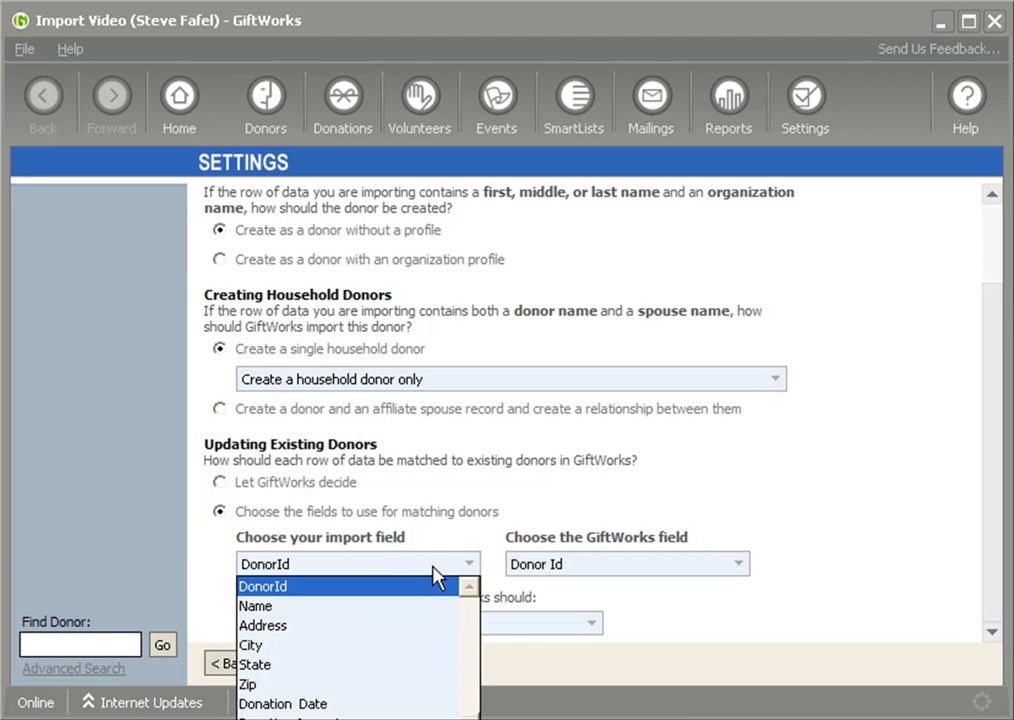
left_click(264, 586)
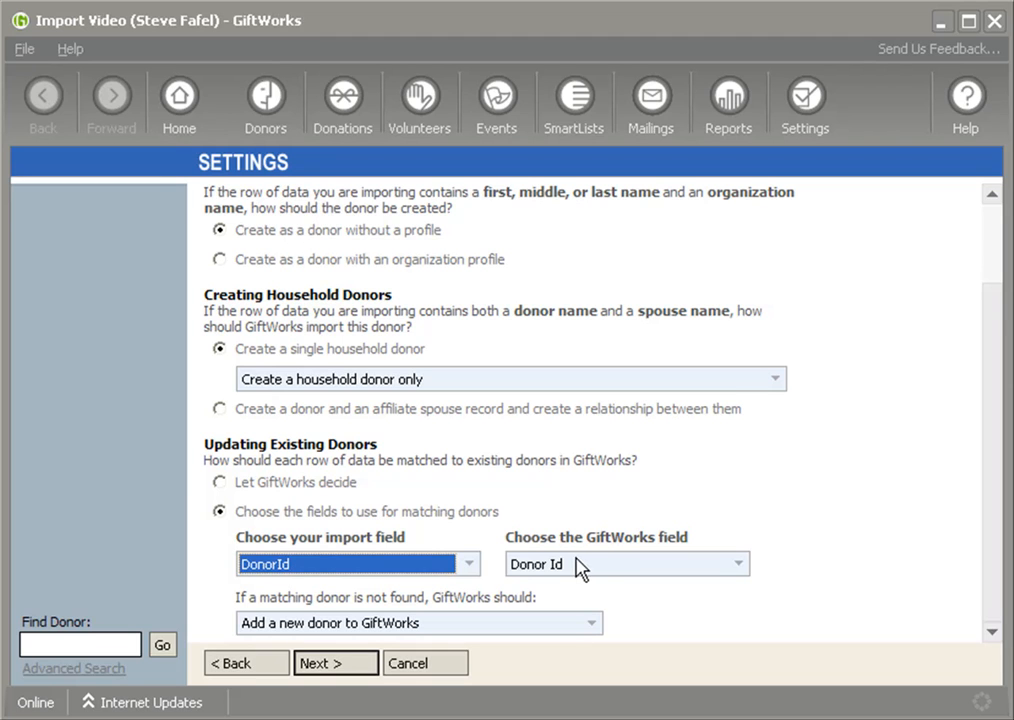
mouse_move(614, 570)
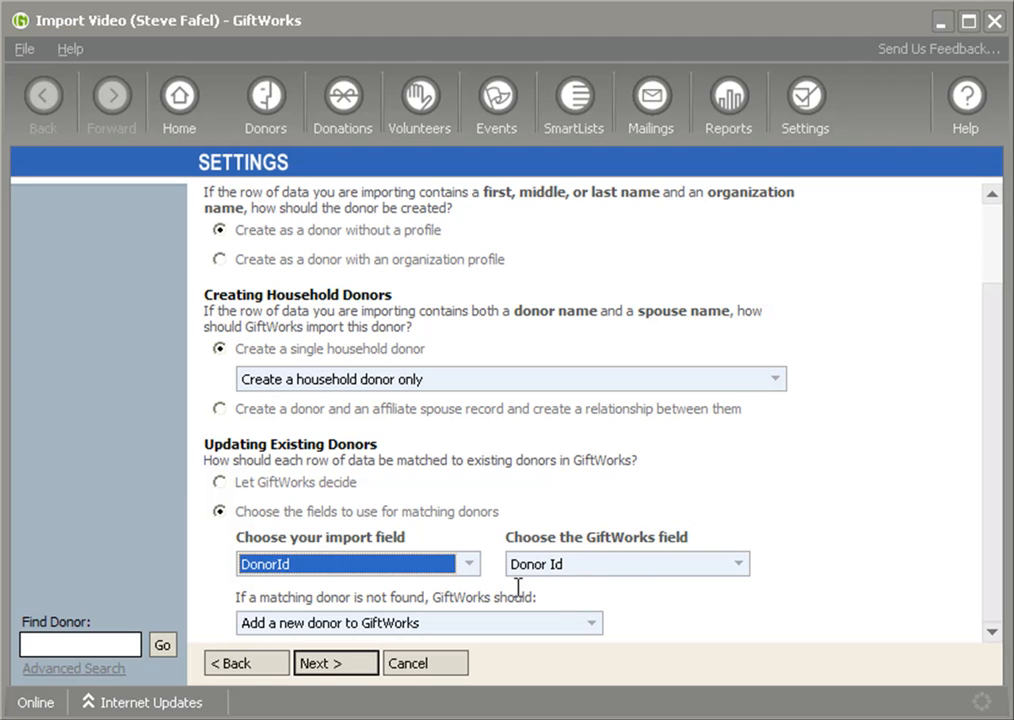
mouse_move(418, 608)
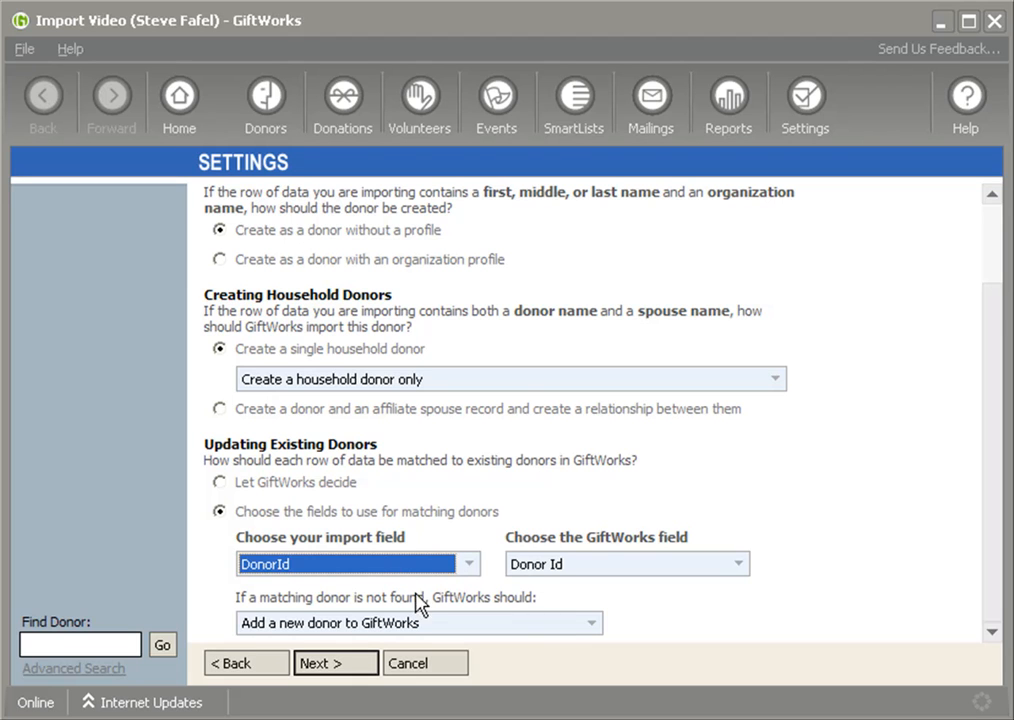
triple_click(384, 596)
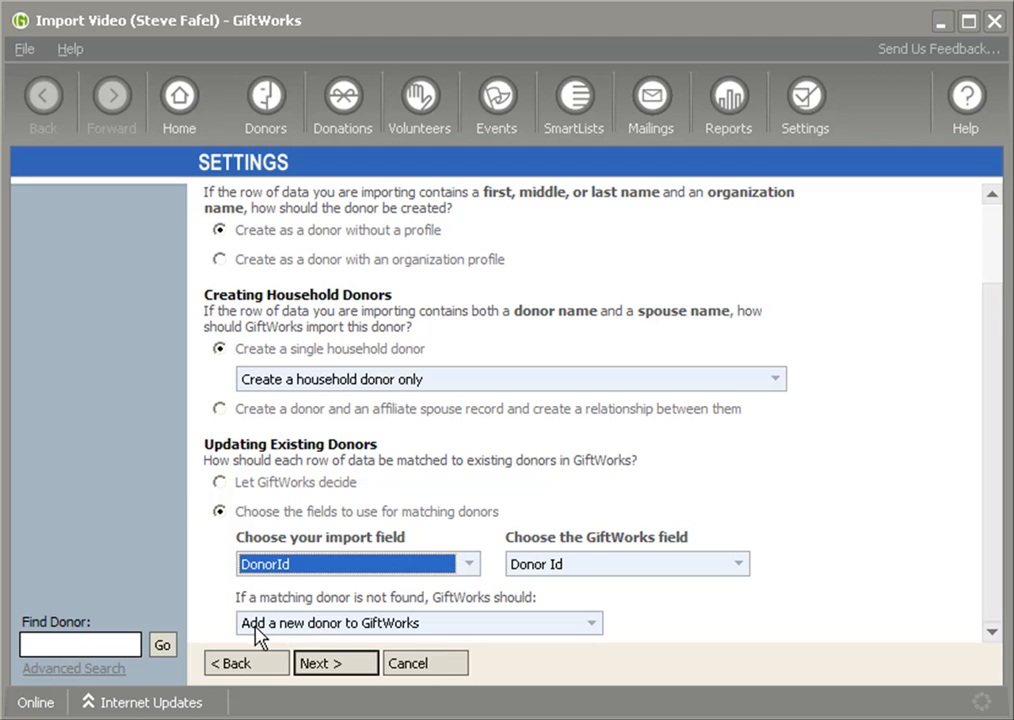
mouse_move(358, 600)
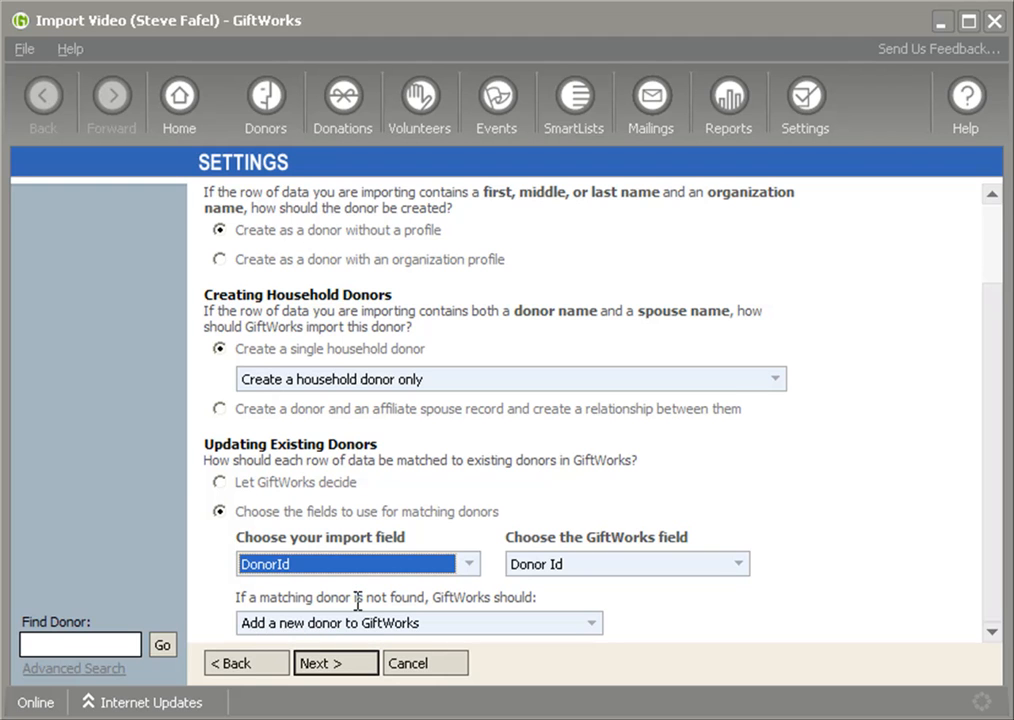
mouse_move(548, 584)
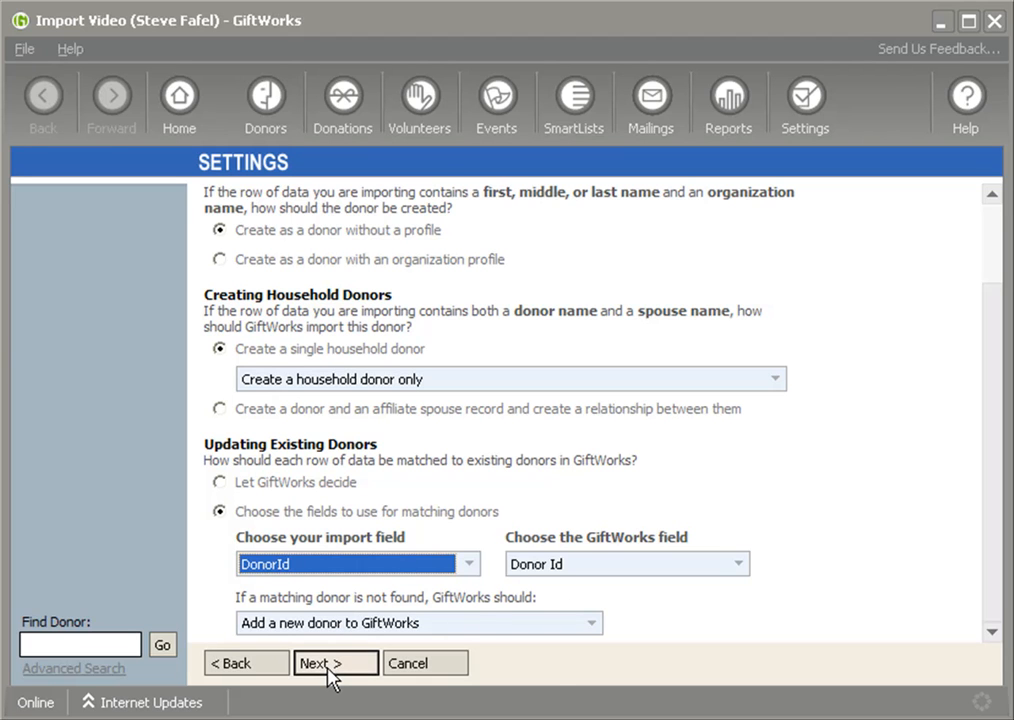
left_click(336, 664)
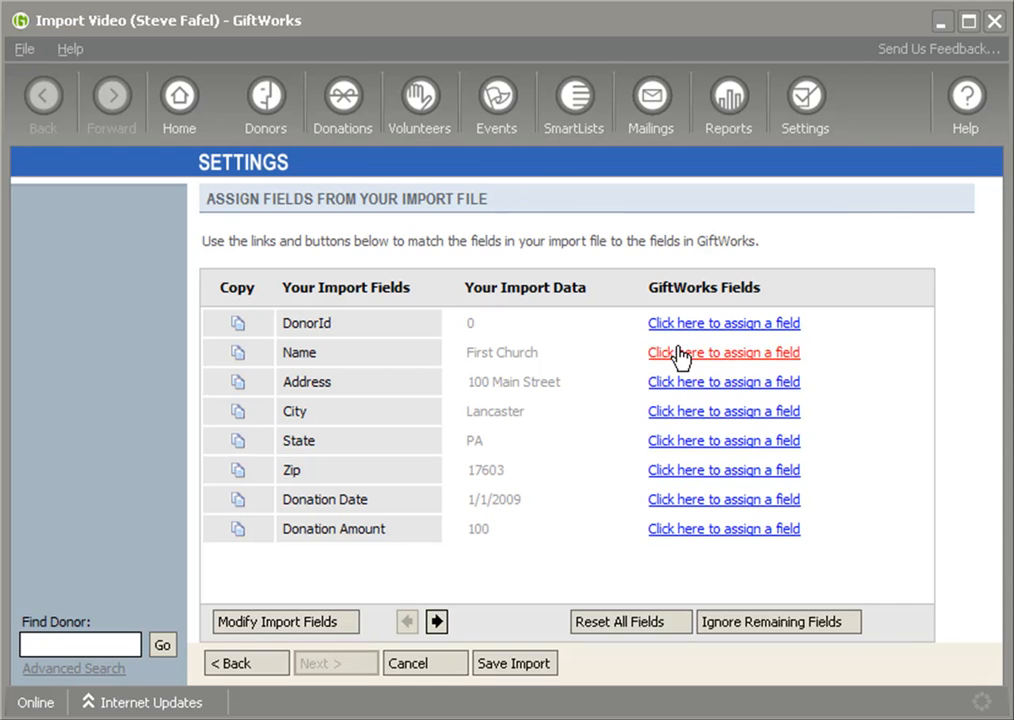
Ignore DonorId, map Name, address and donation columns, and continue to the mapping review
left_click(724, 322)
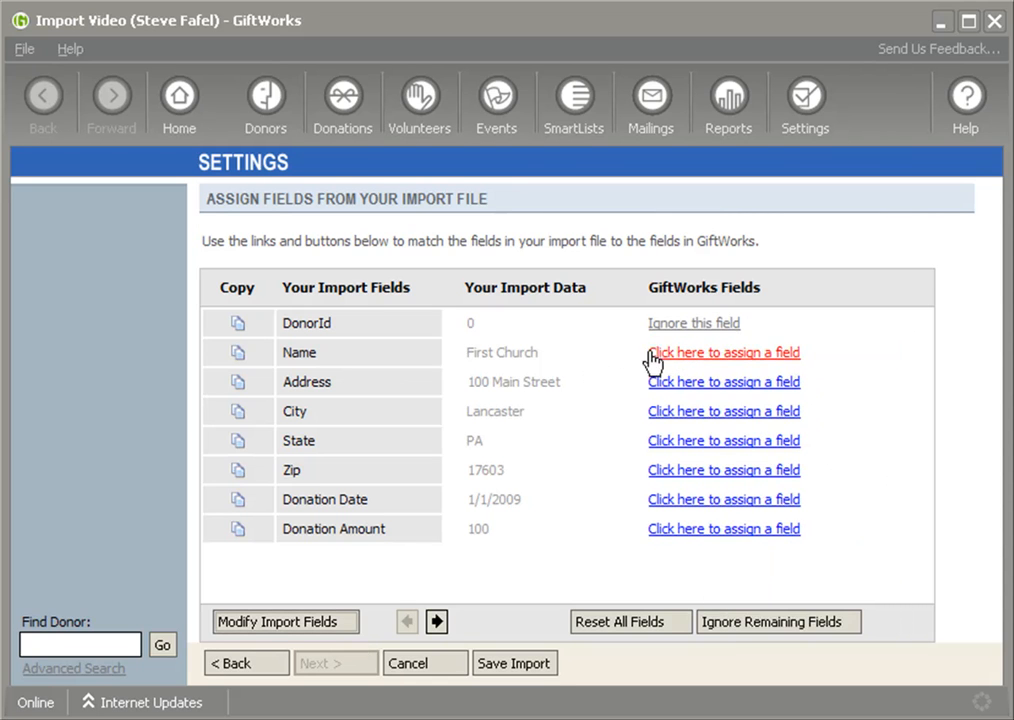
left_click(722, 352)
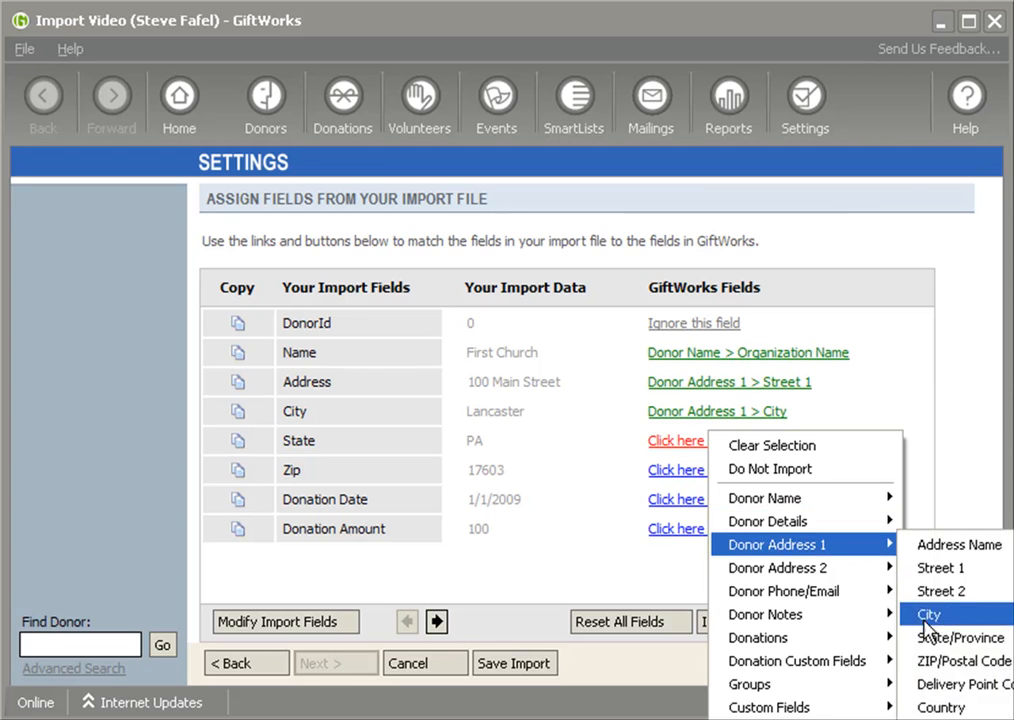
left_click(960, 666)
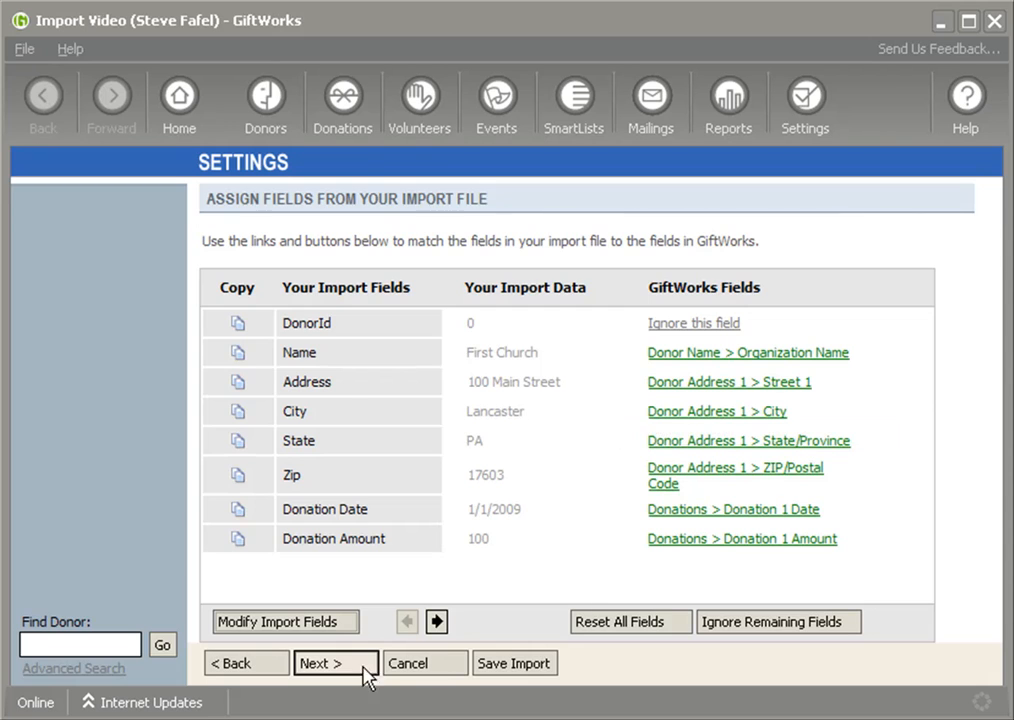
left_click(336, 664)
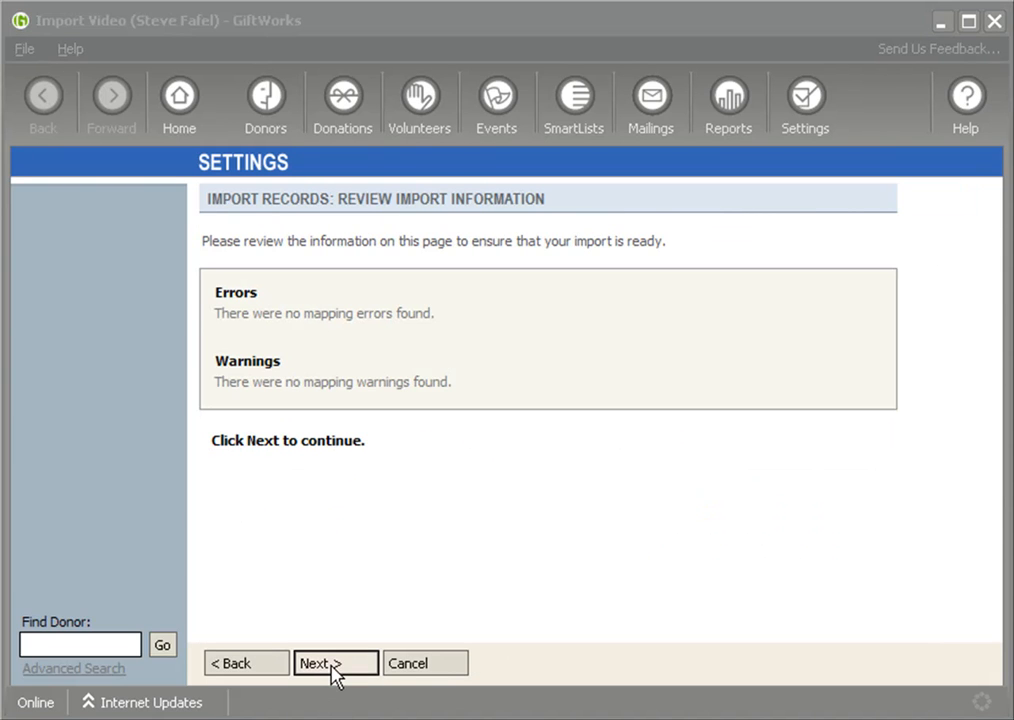
Test the import, complete it with Yes, and leave the wizard once it shows Completed
left_click(328, 664)
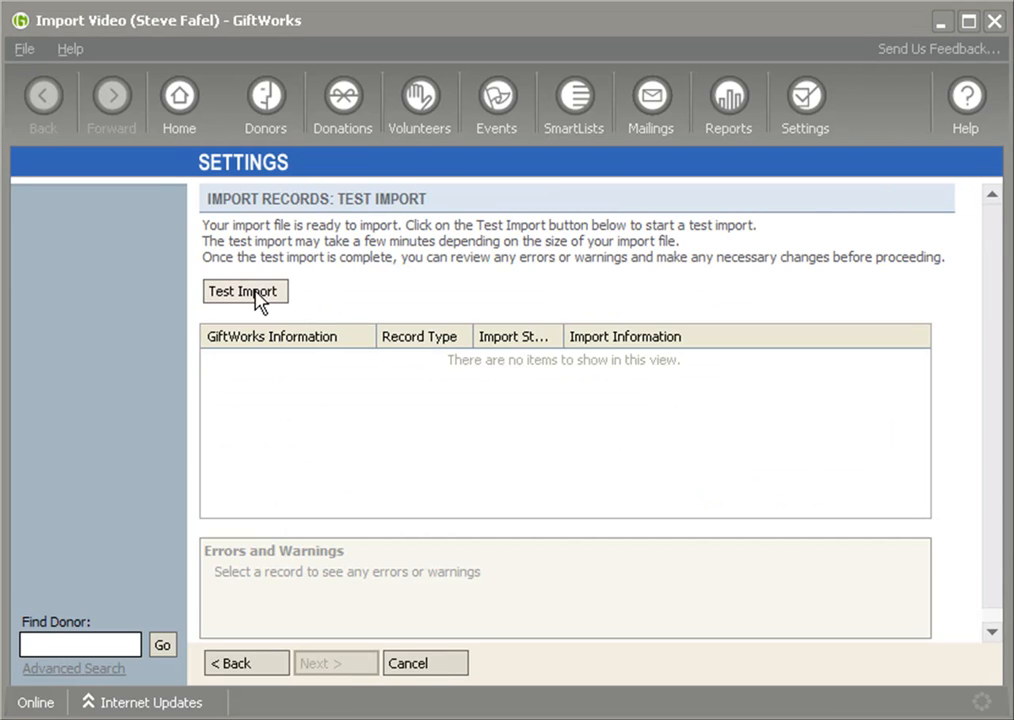
left_click(244, 292)
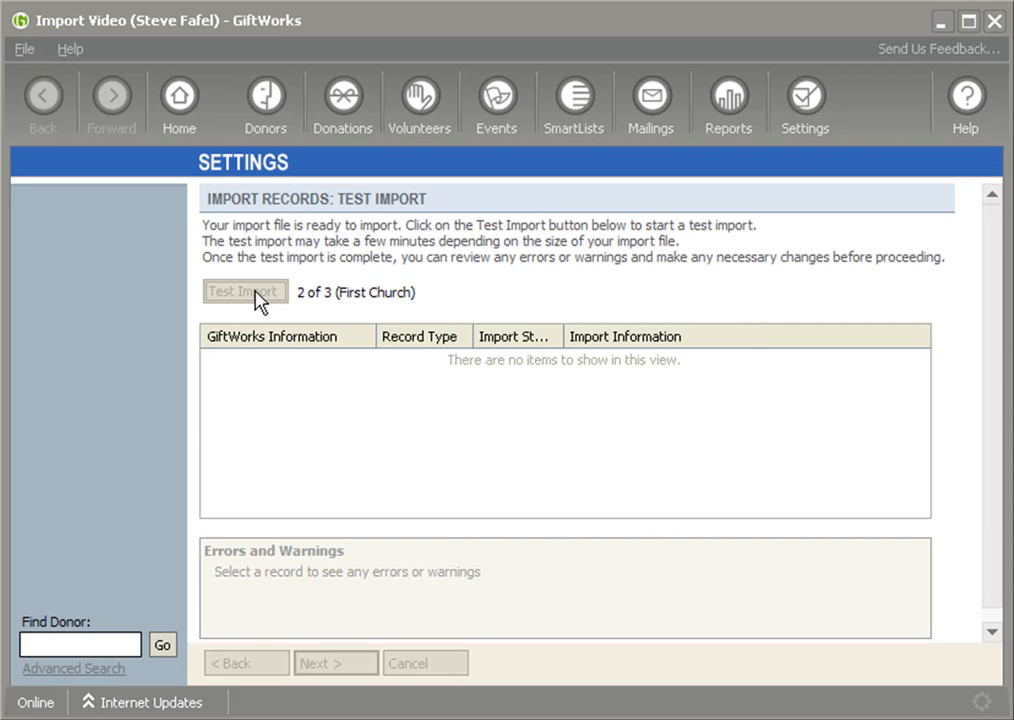
left_click(244, 292)
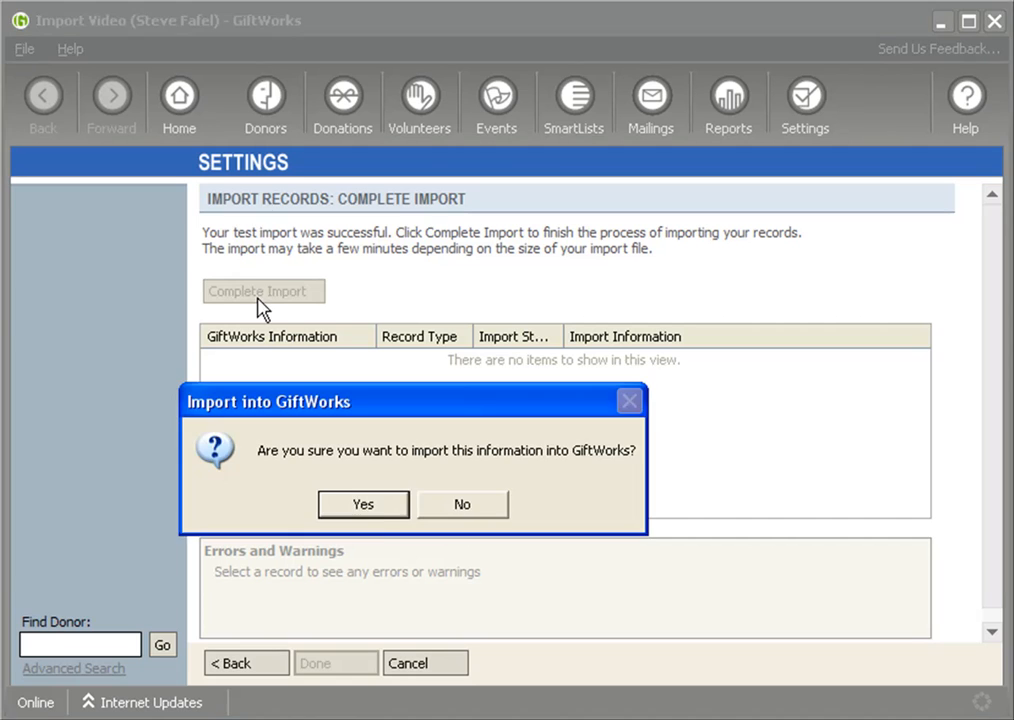
left_click(364, 504)
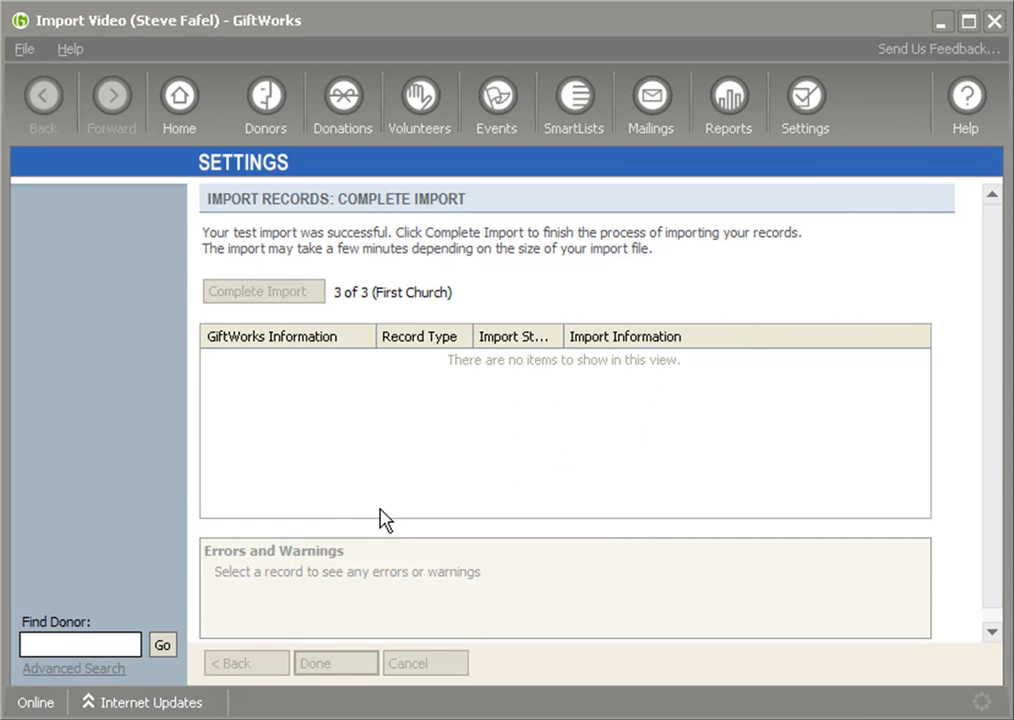
left_click(264, 292)
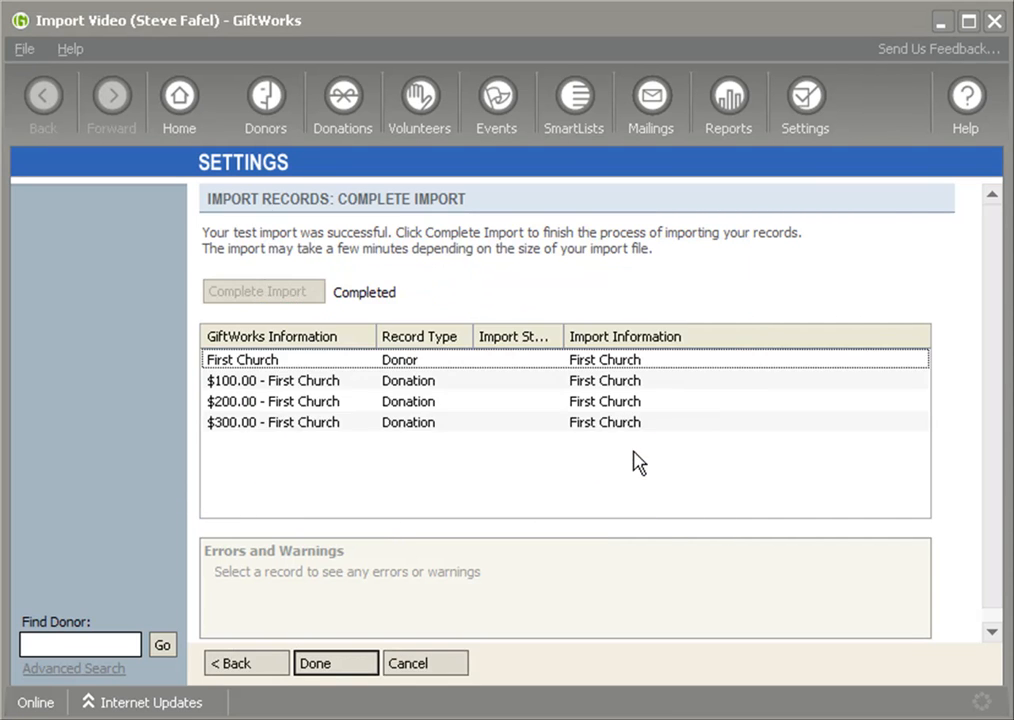
left_click(336, 664)
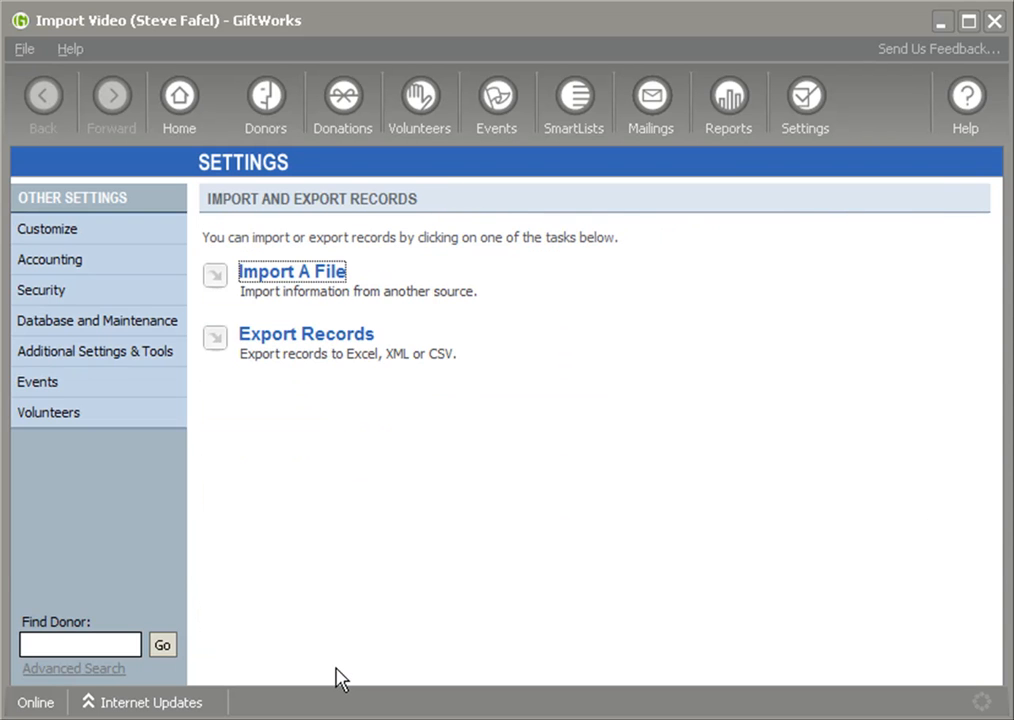
Review the Donors dashboard and a First Church record, confirming three donors with $300, $100 and $200
left_click(264, 100)
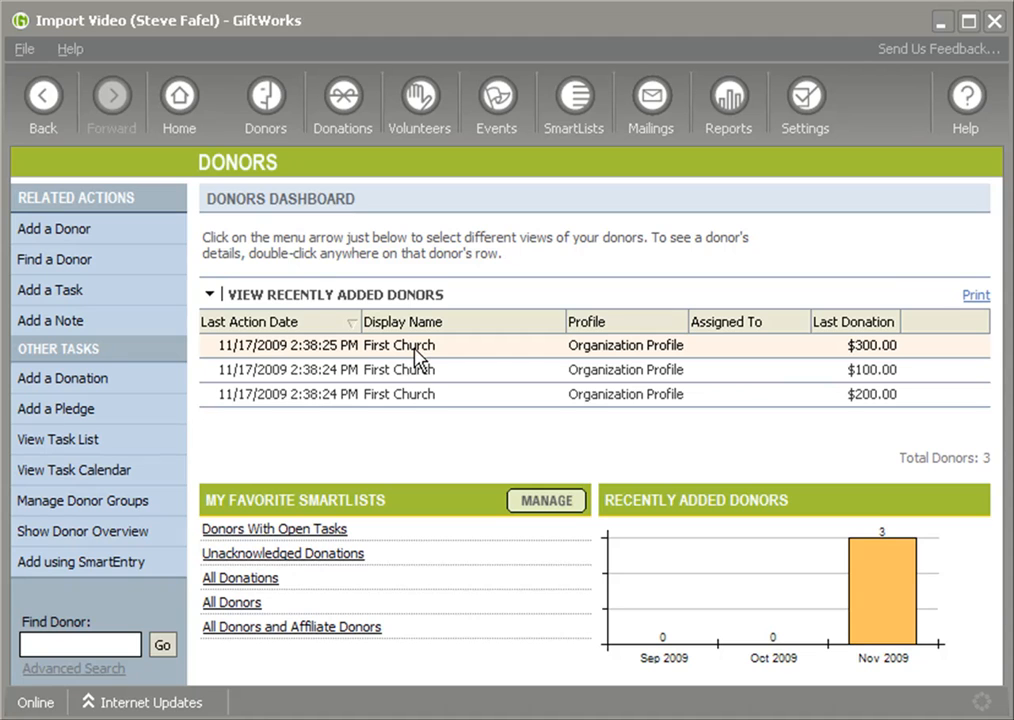
mouse_move(410, 362)
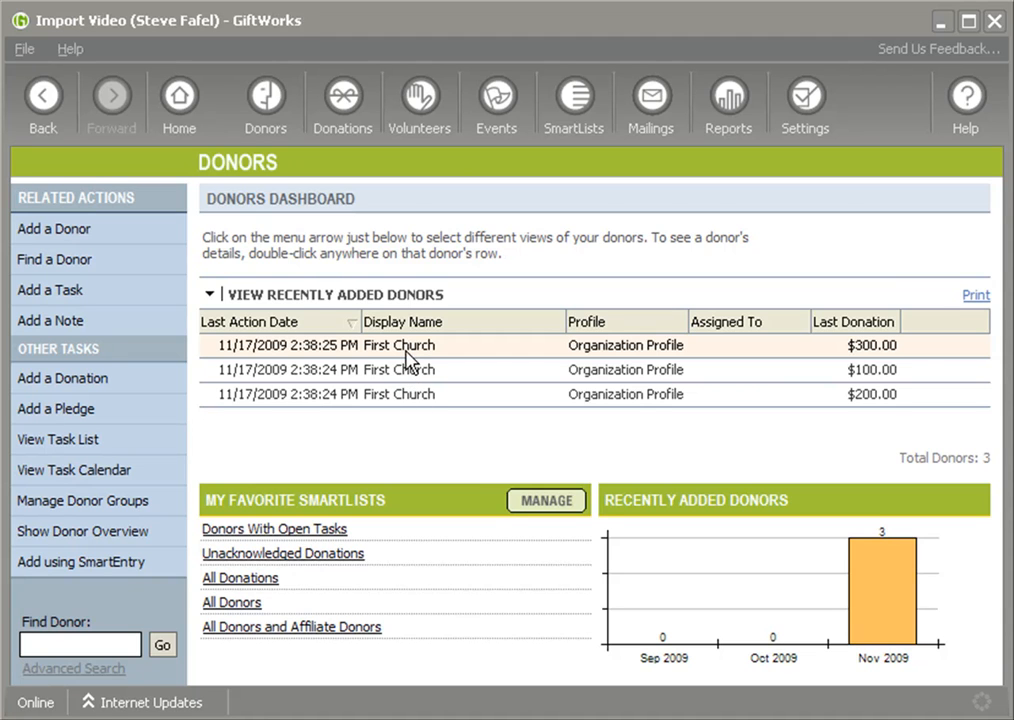
left_click(400, 368)
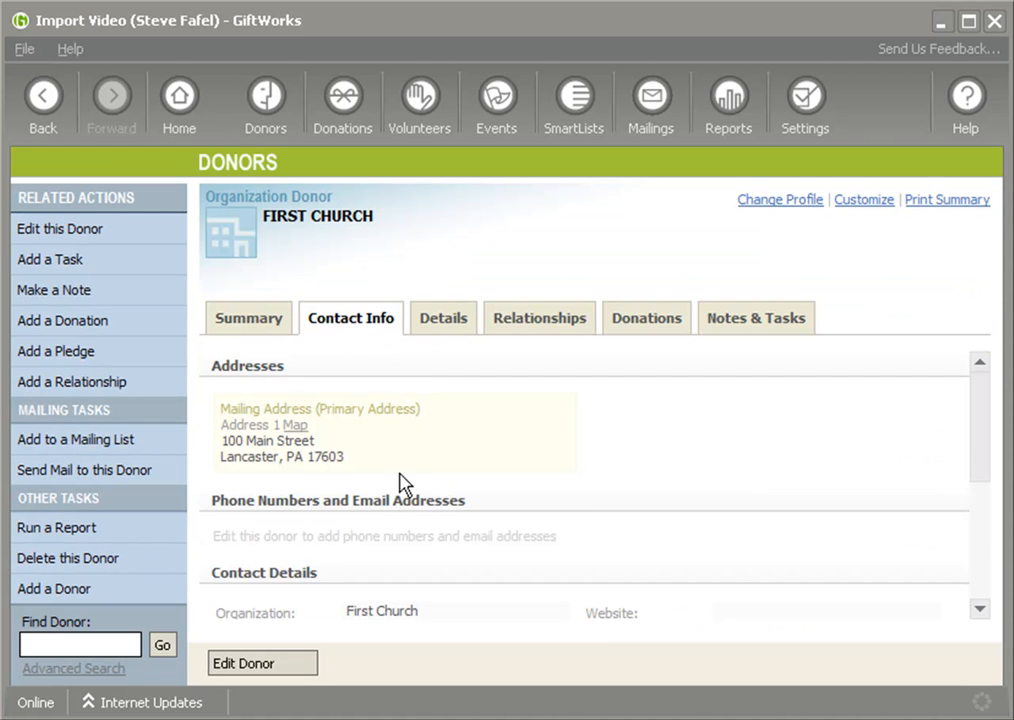
left_click(646, 316)
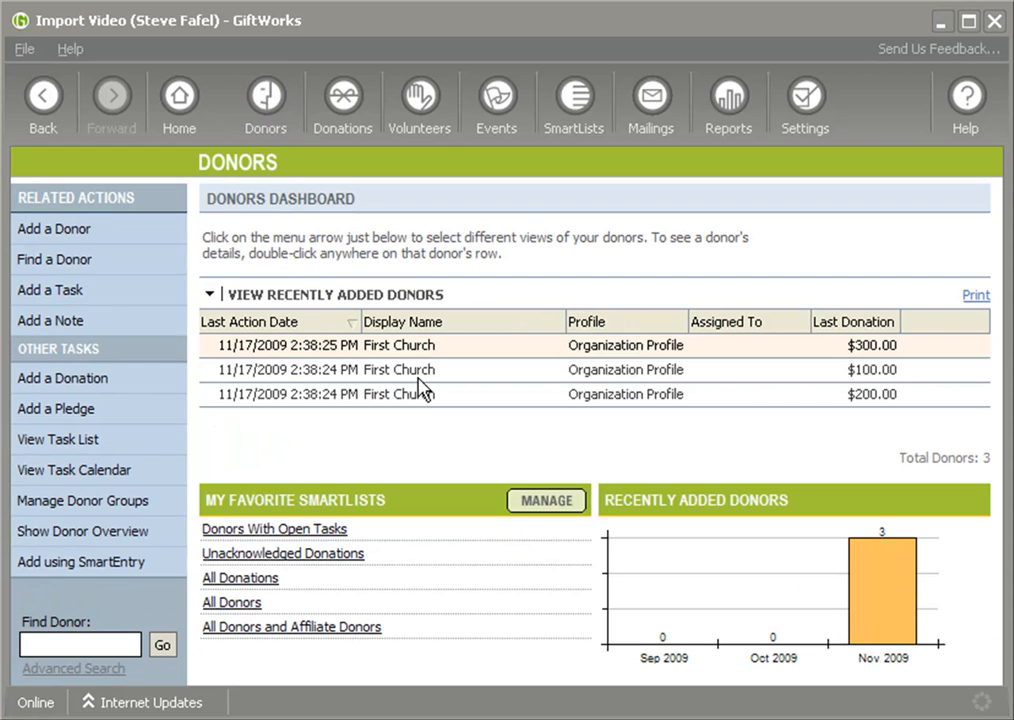
mouse_move(428, 410)
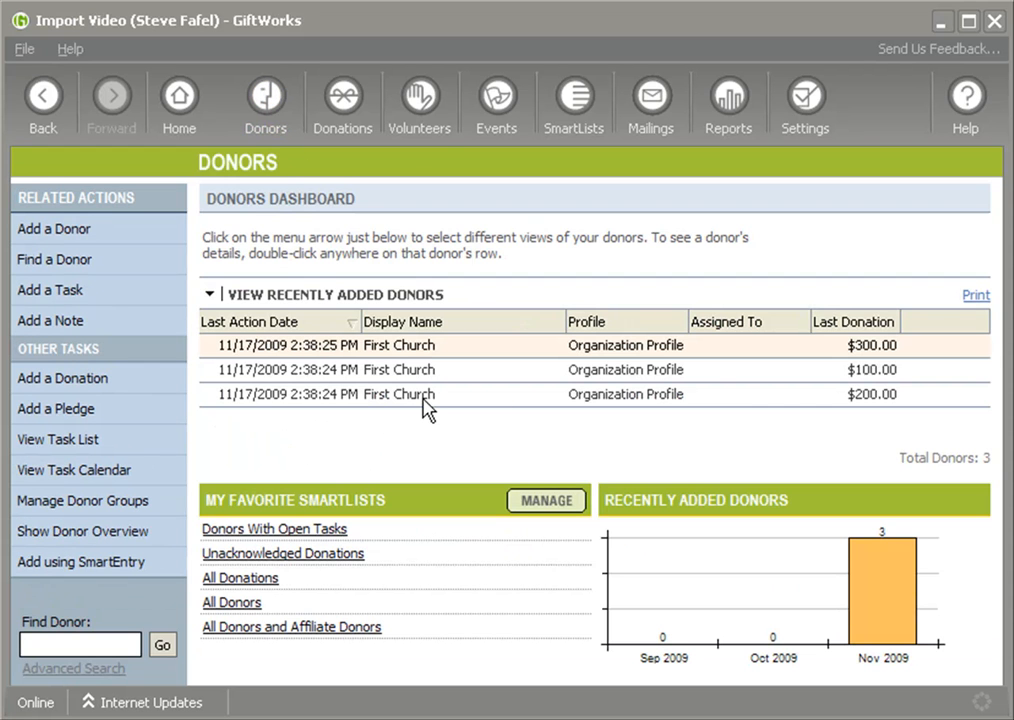